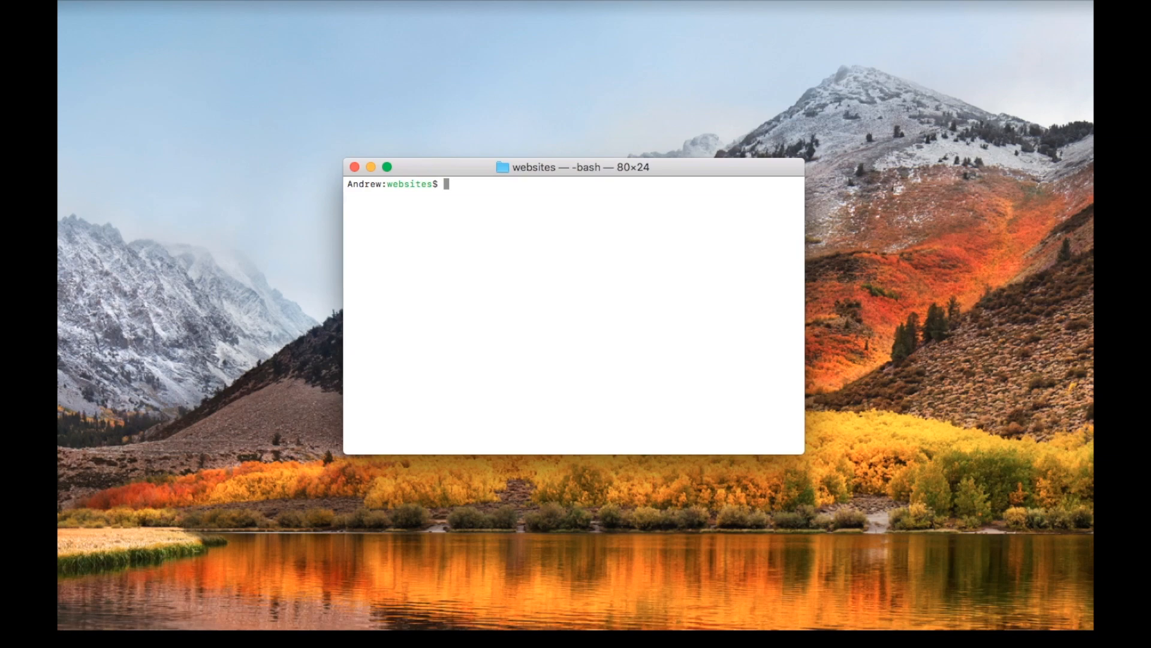
Install yarn globally, create the hello-world React app, enter its folder and run yarn start
type("npm i -g yar")
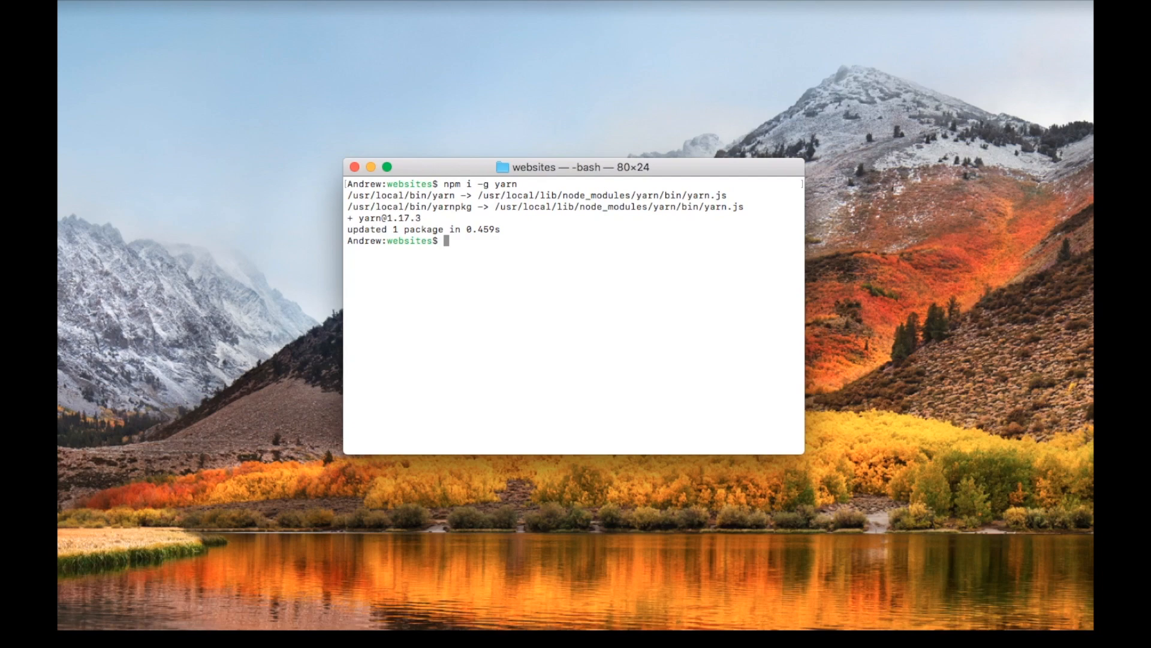
type("npx cr")
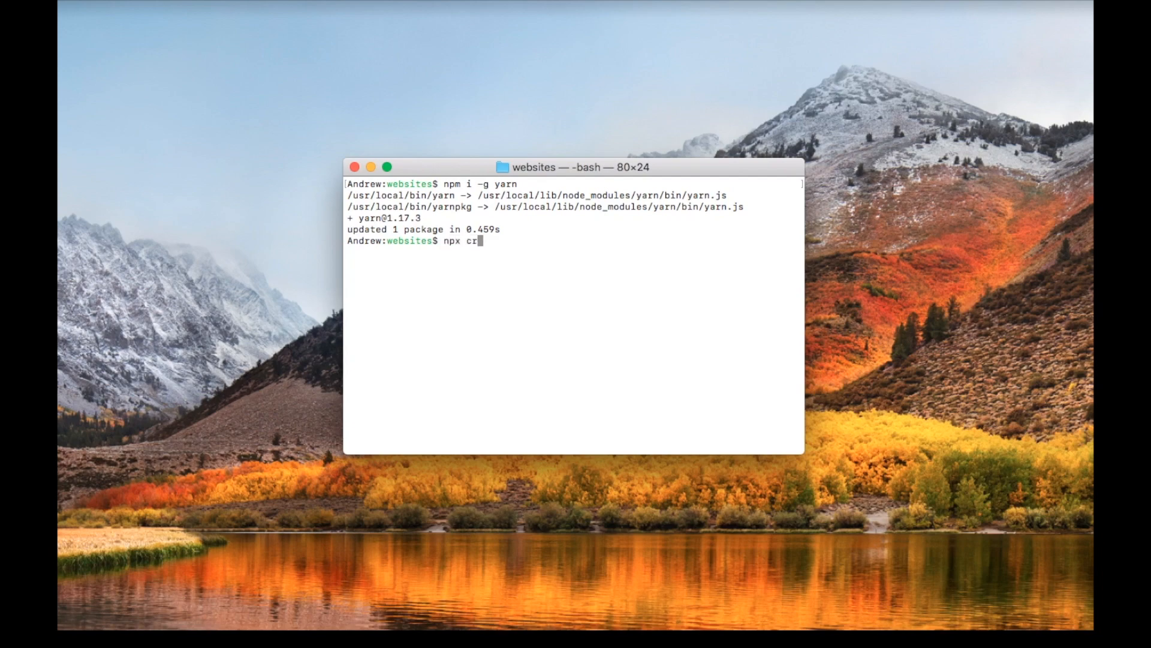
type("eate-react-app")
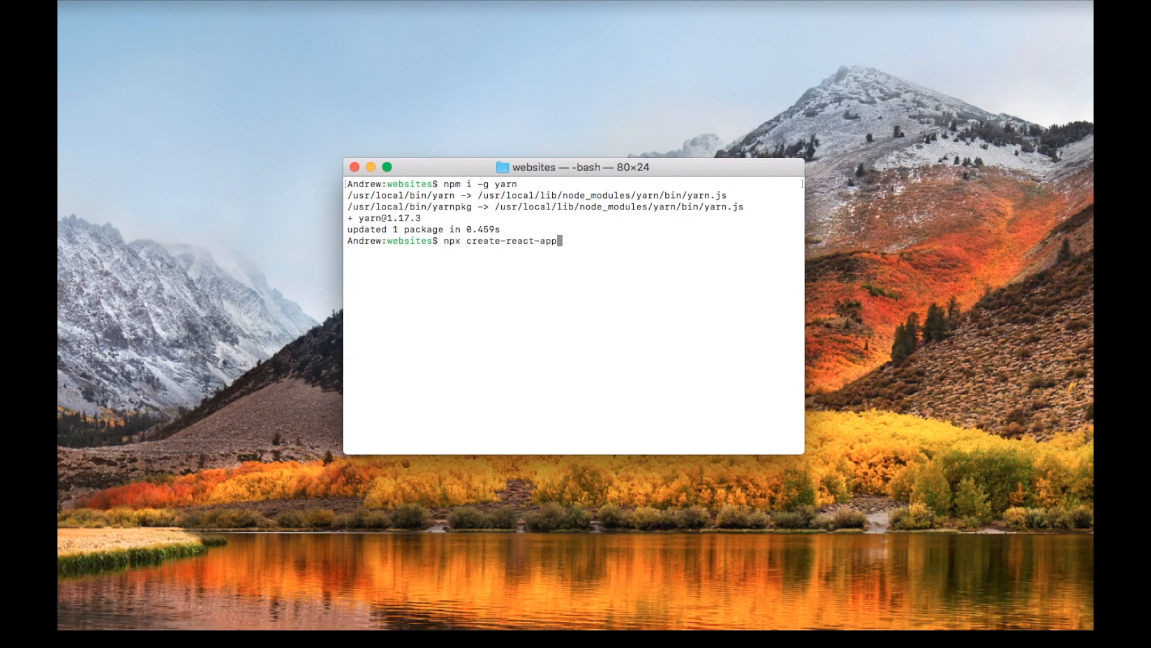
type("hell")
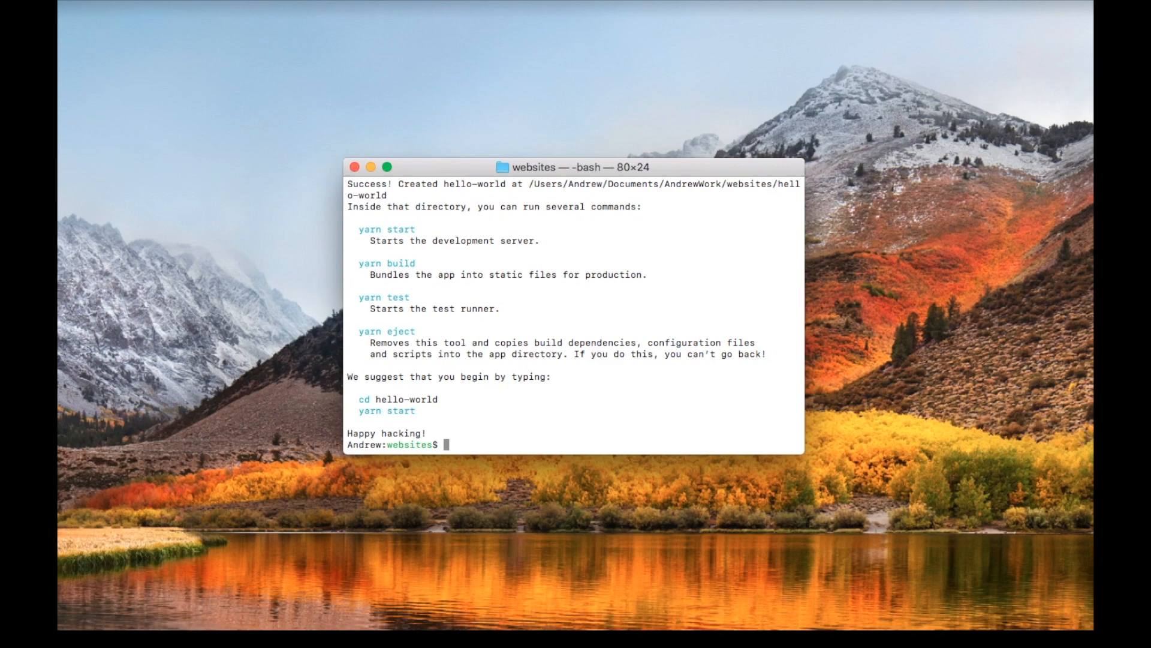
type("cd hello-world/")
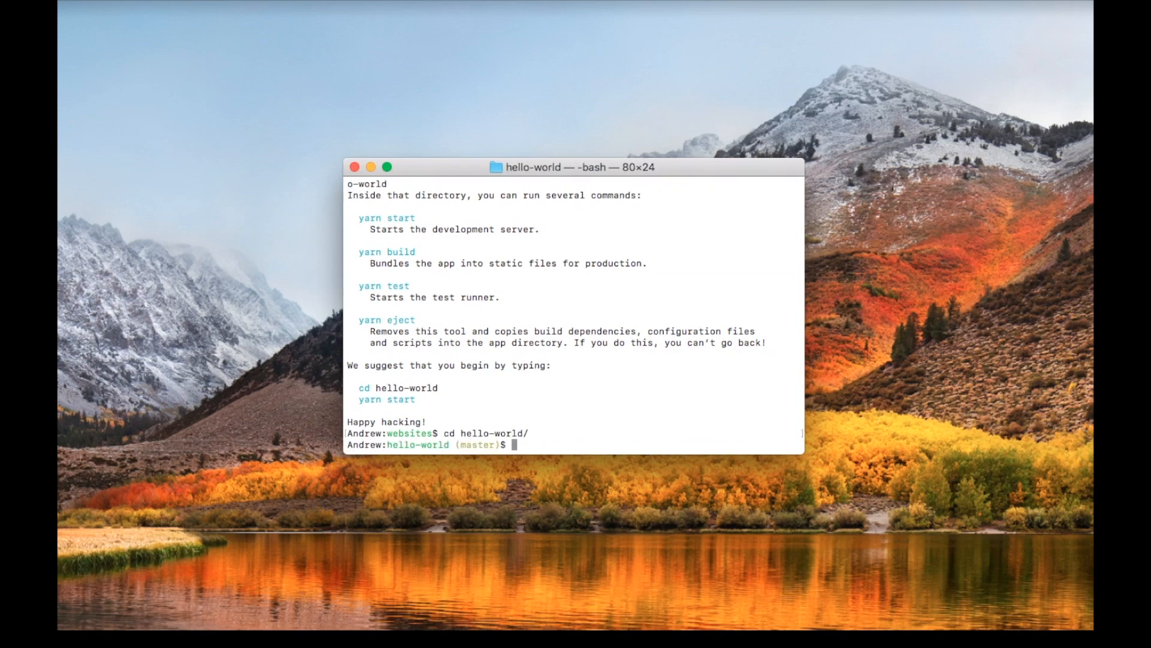
type("yarn start")
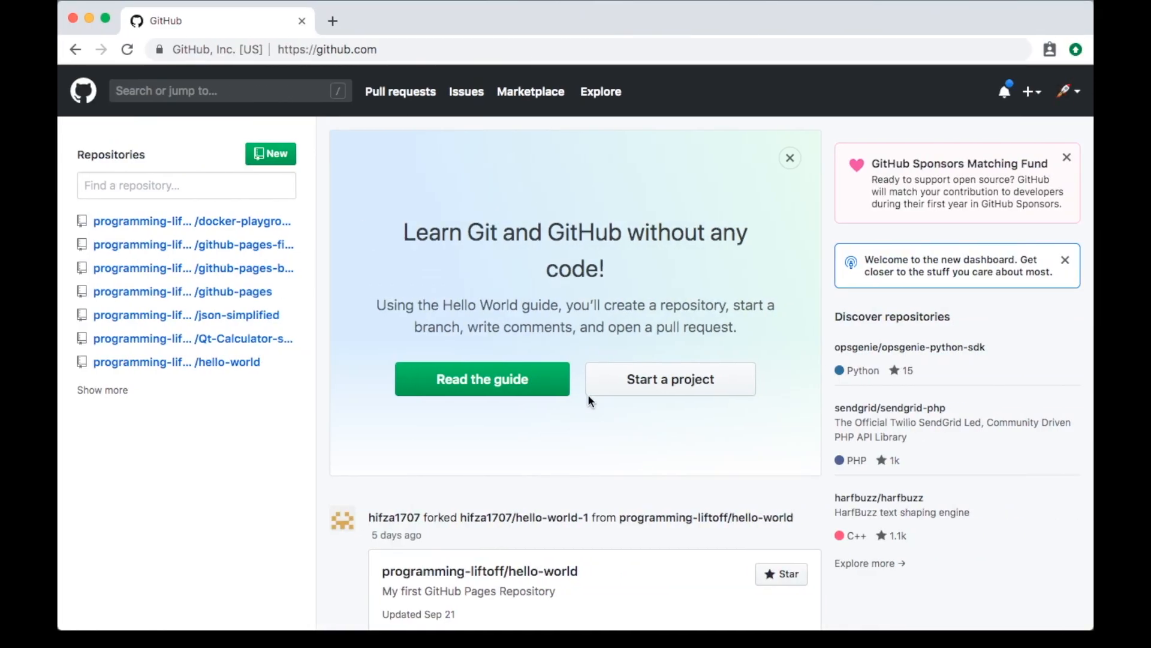
Load localhost:3000 in a new Chrome tab to view the React starter page
type("loc")
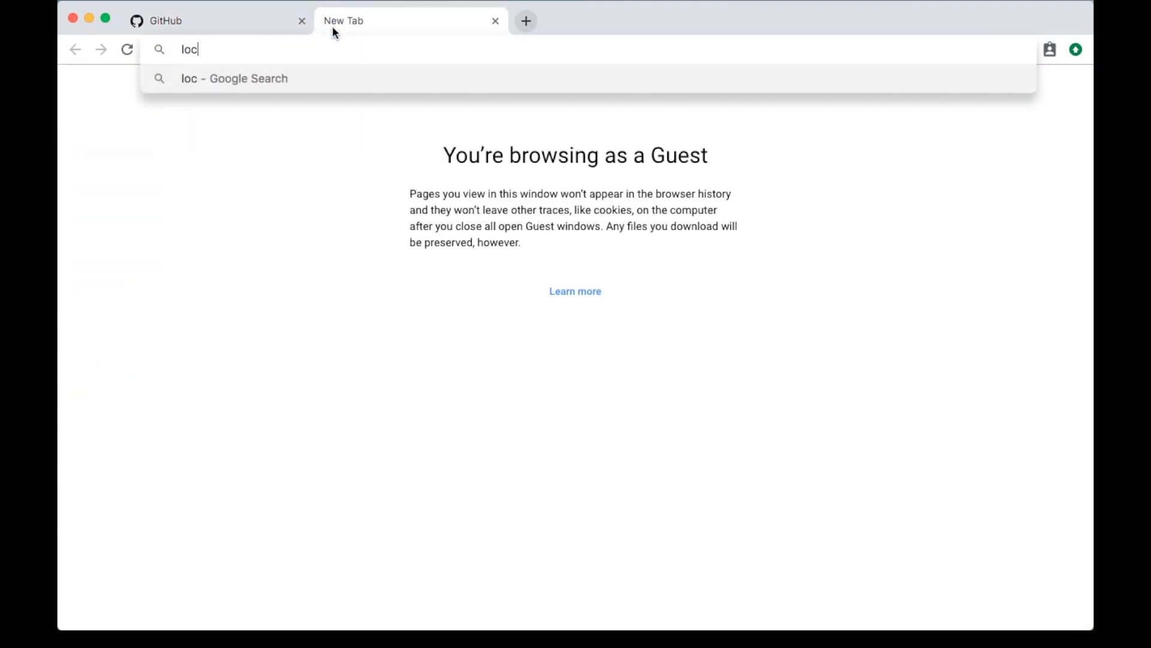
type("alhost:3000")
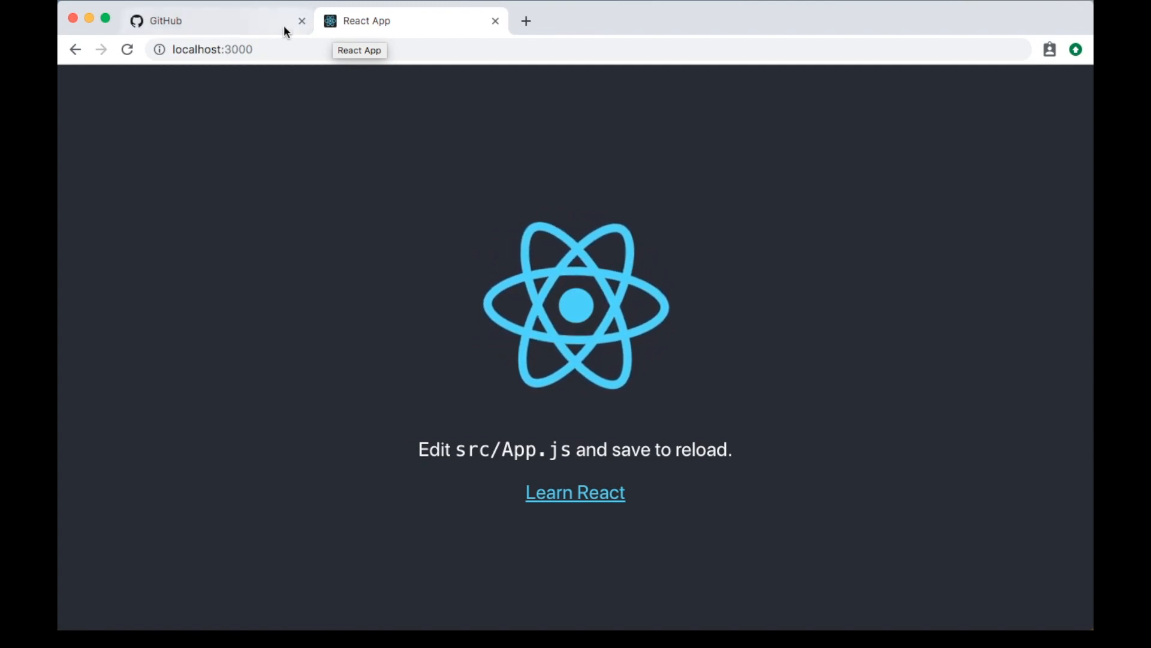
Create public repository 'github-pages-create-react-app' with description 'My Create React App website!'
left_click(165, 20)
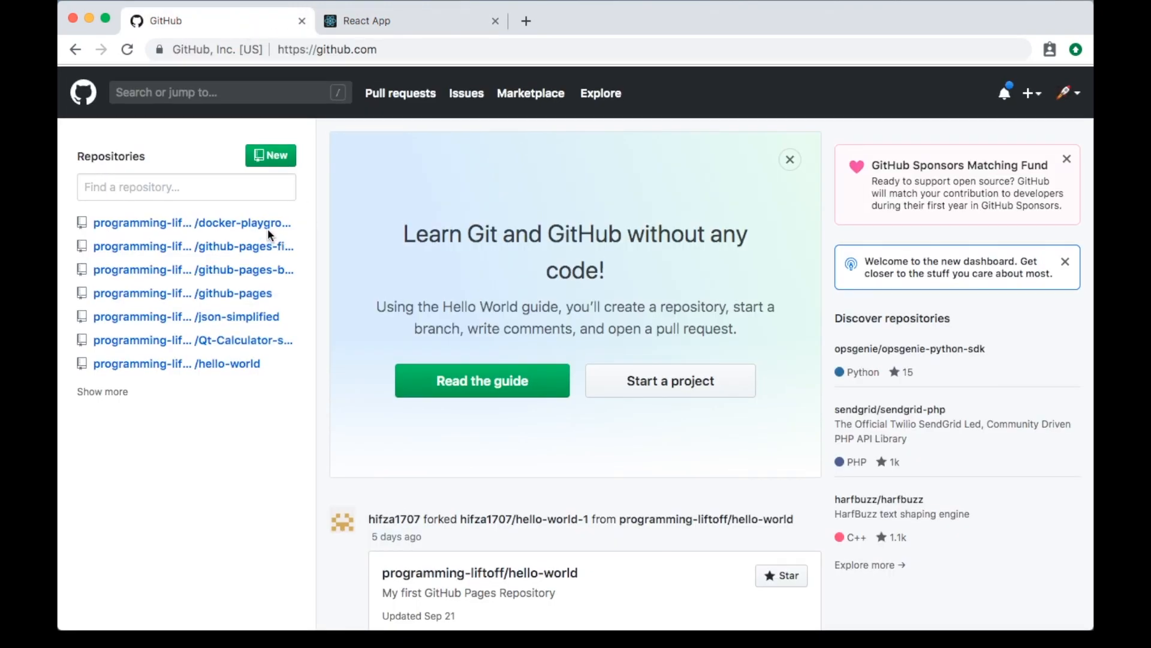
left_click(270, 155)
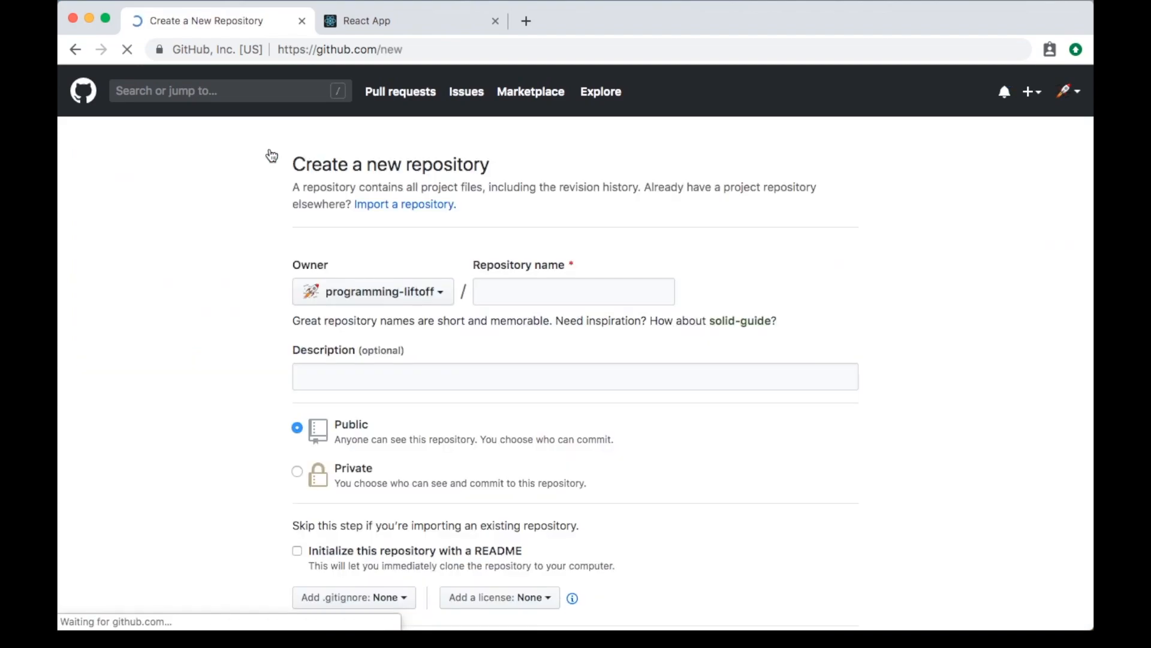
left_click(573, 292)
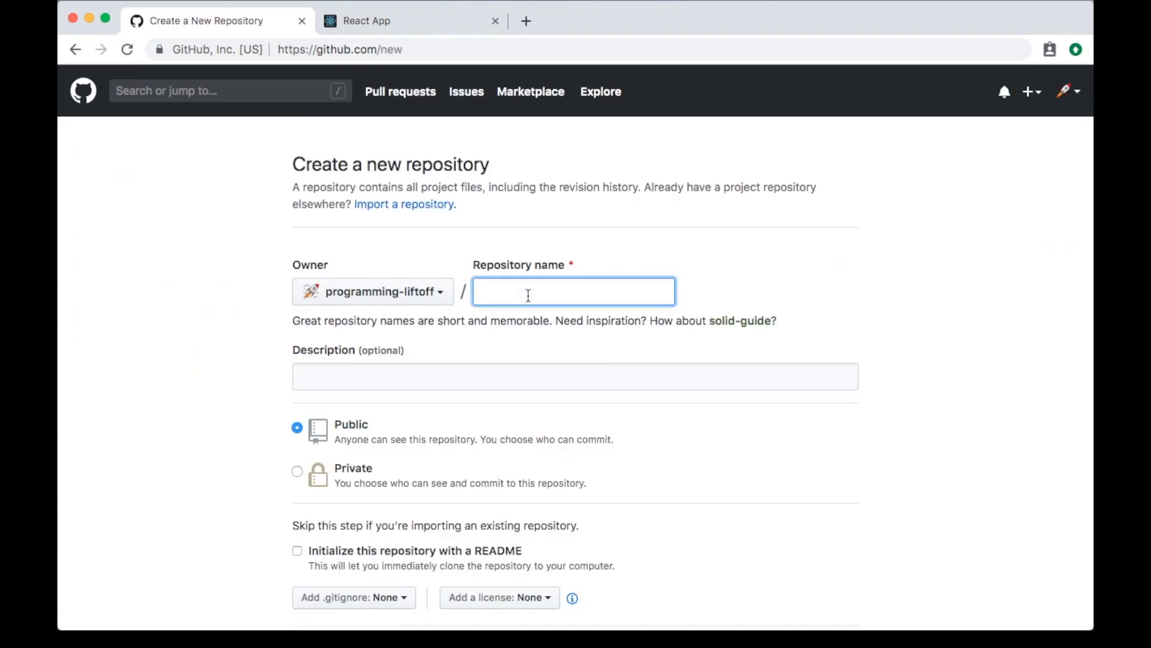
type("github-pages-create-react-")
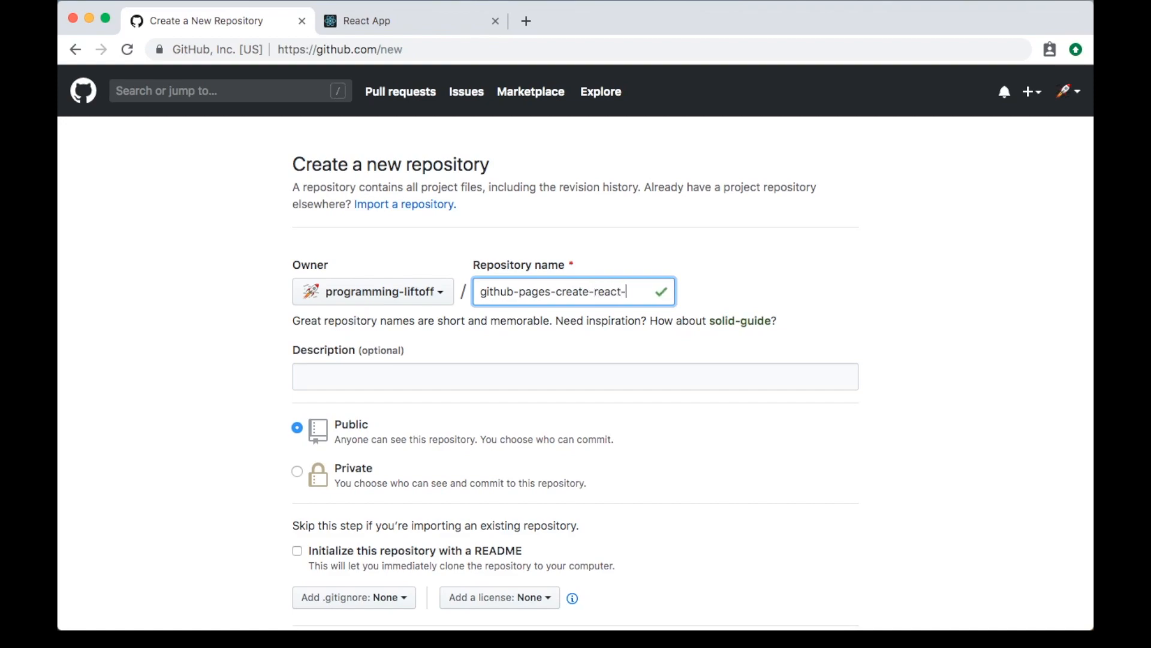
type("app")
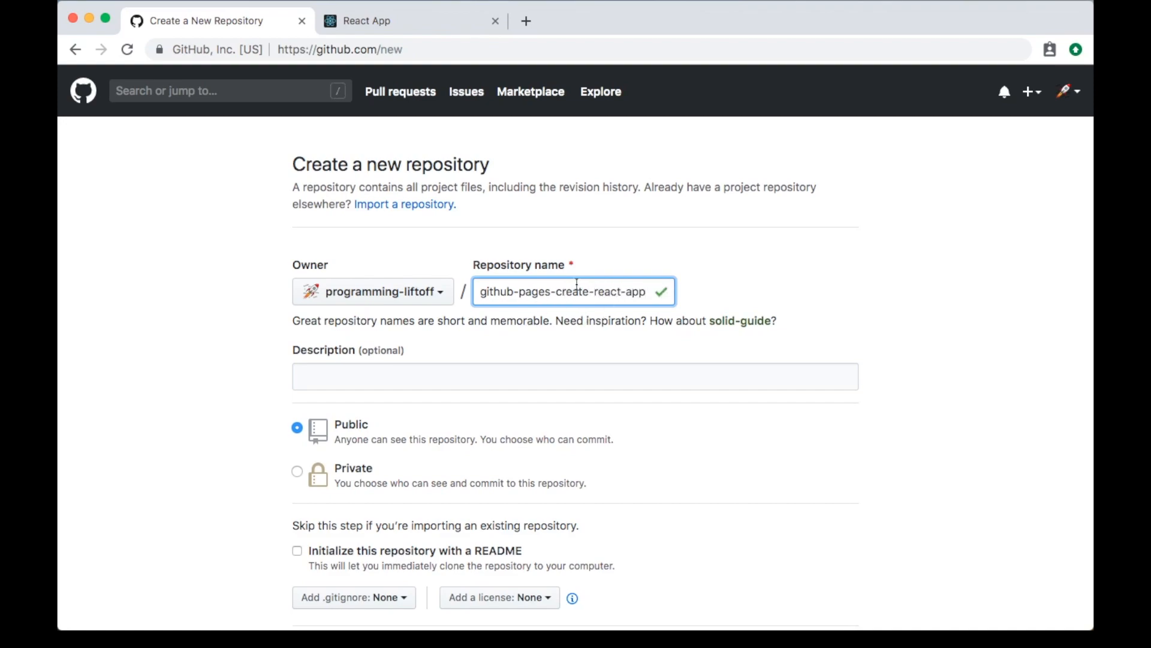
left_click(575, 376)
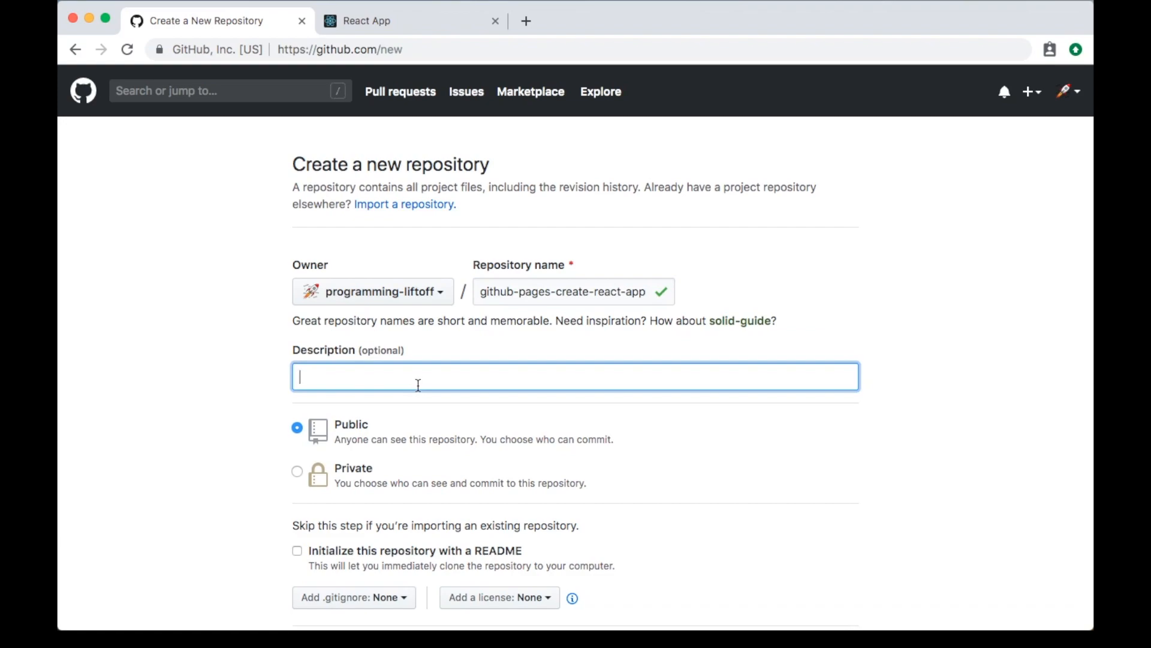
type("My C")
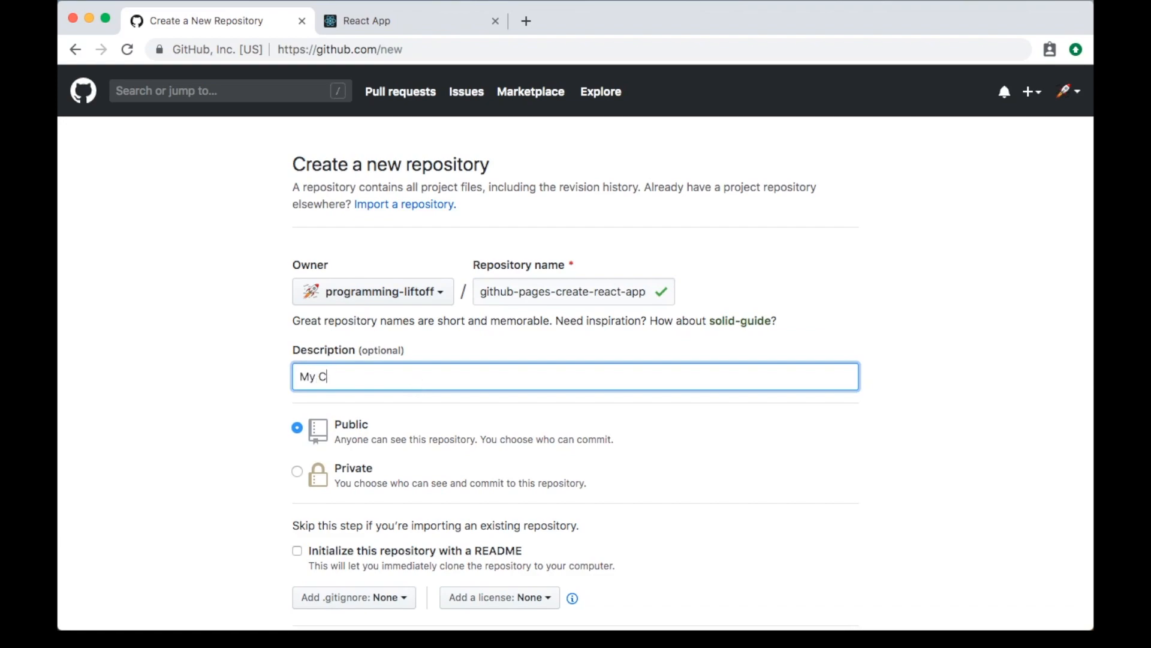
type("reate React App websi")
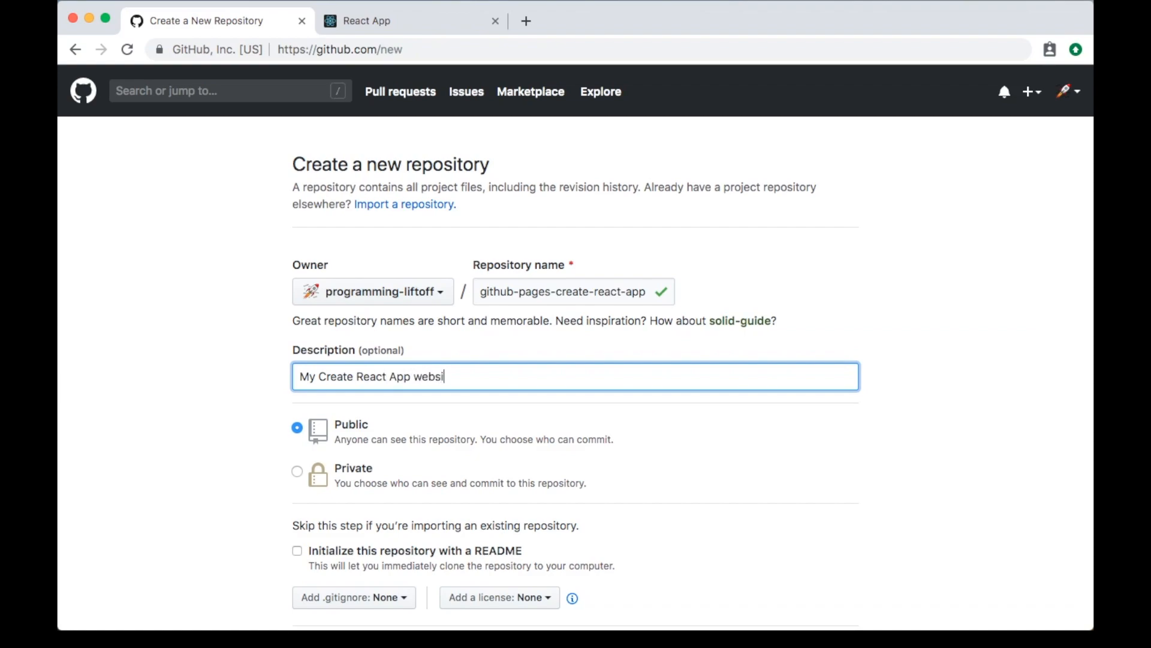
type("te!")
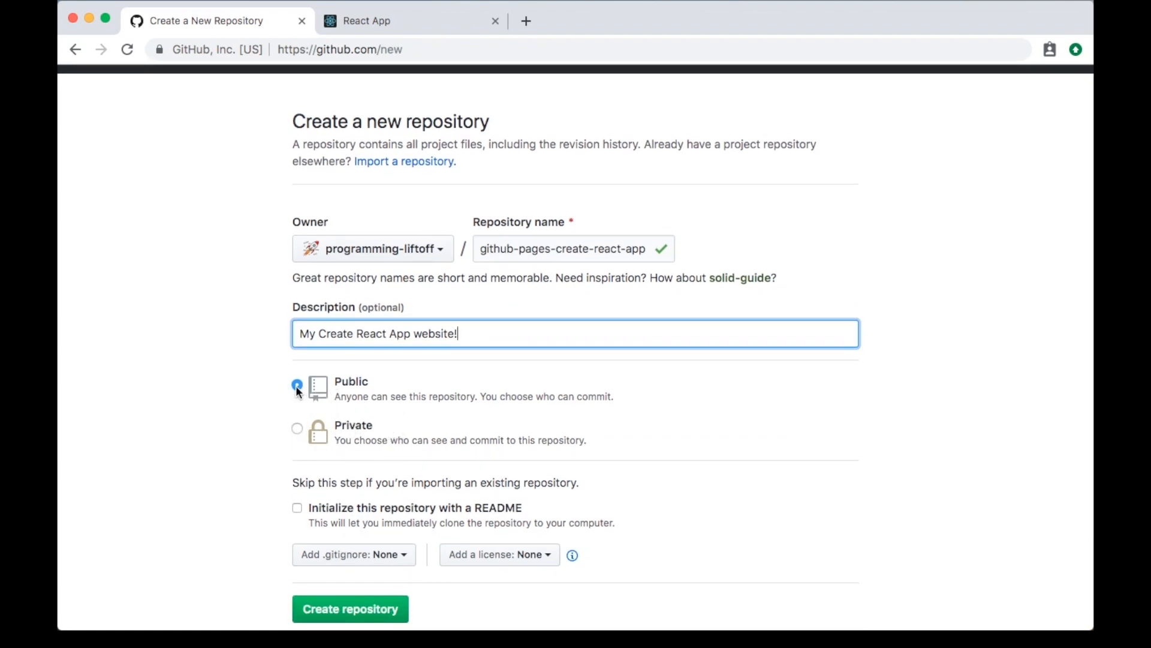
scroll("down", 3)
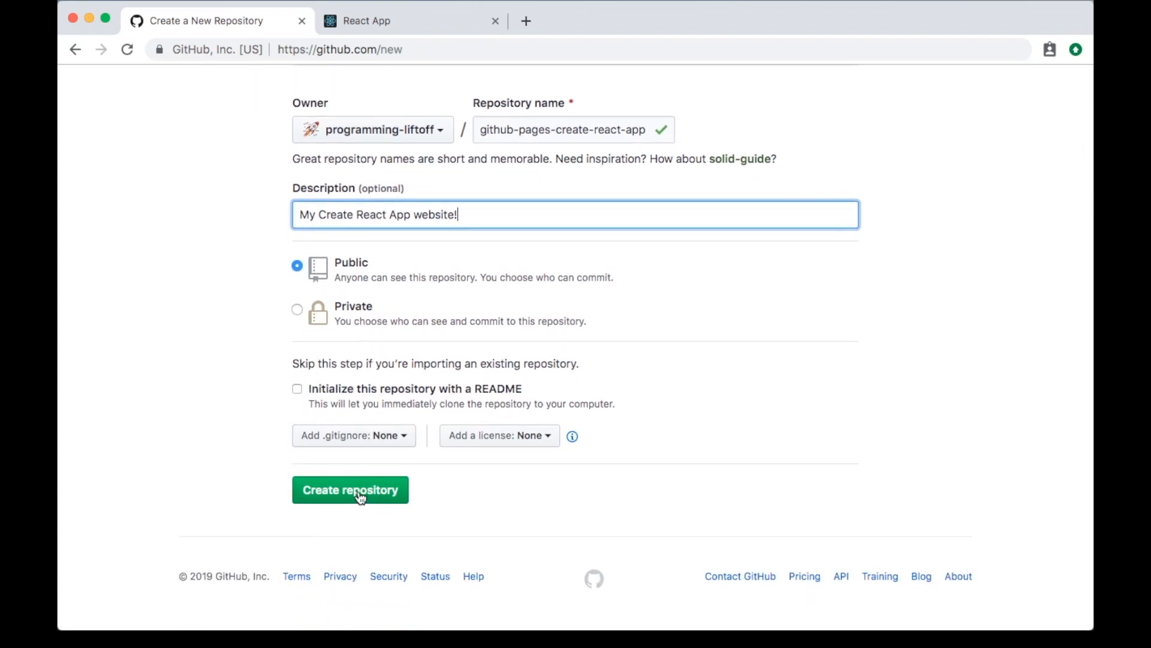
left_click(351, 490)
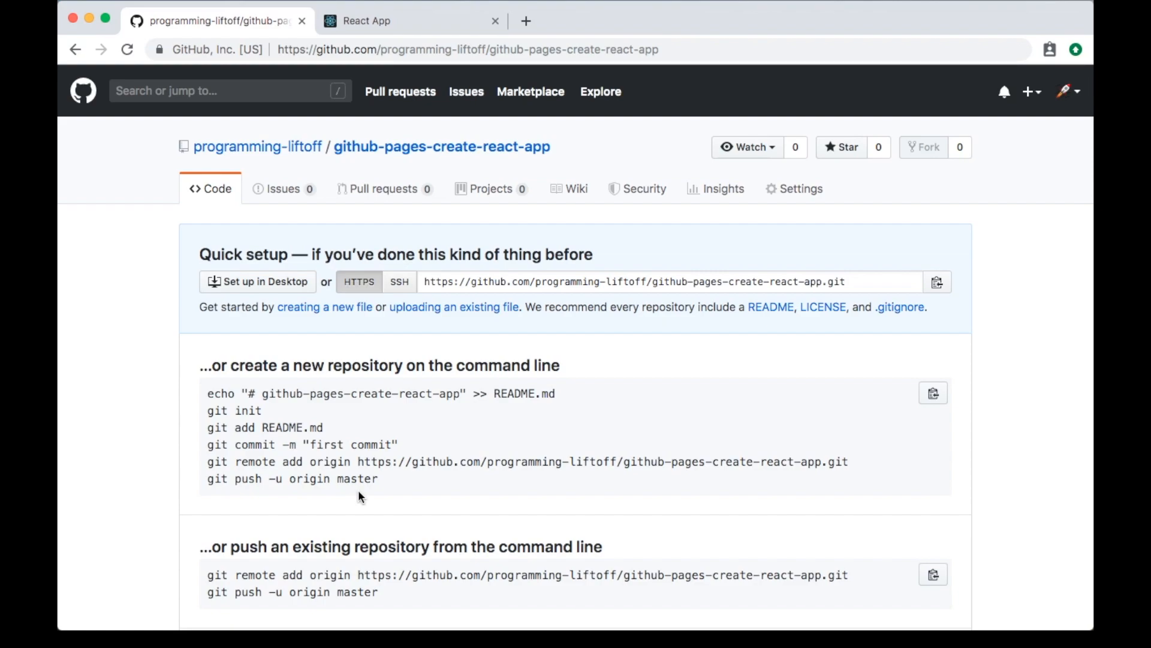
mouse_move(370, 422)
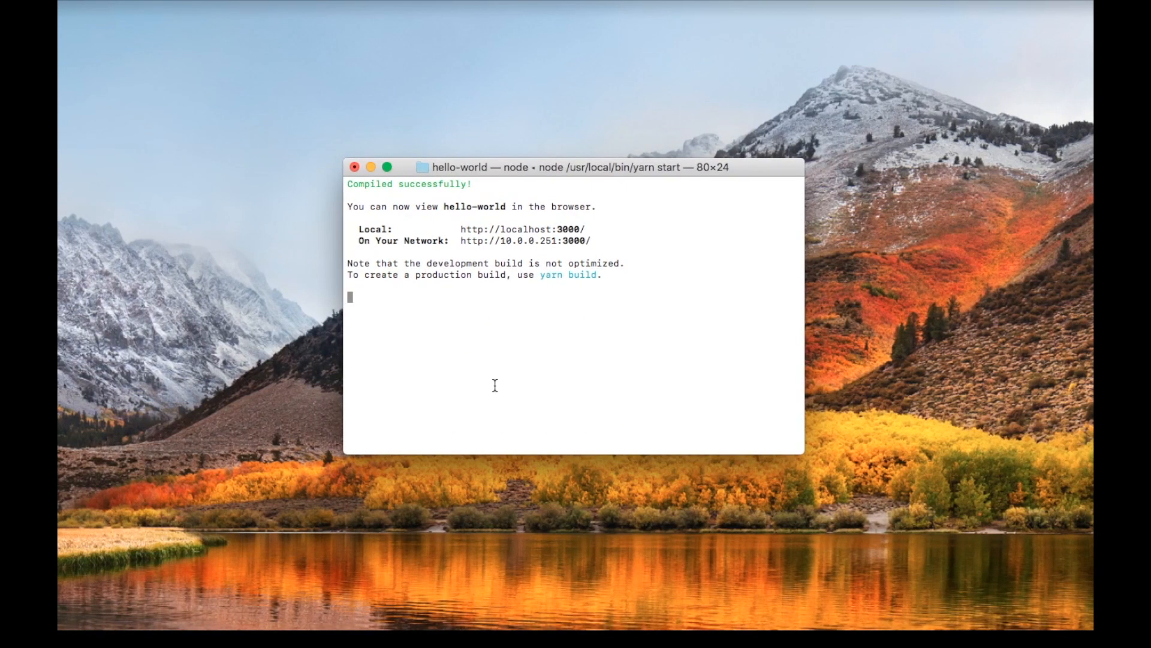
Stop the dev server, add the gh-pages package, then stage and commit everything as 'First commit.'
key("ctrl+c")
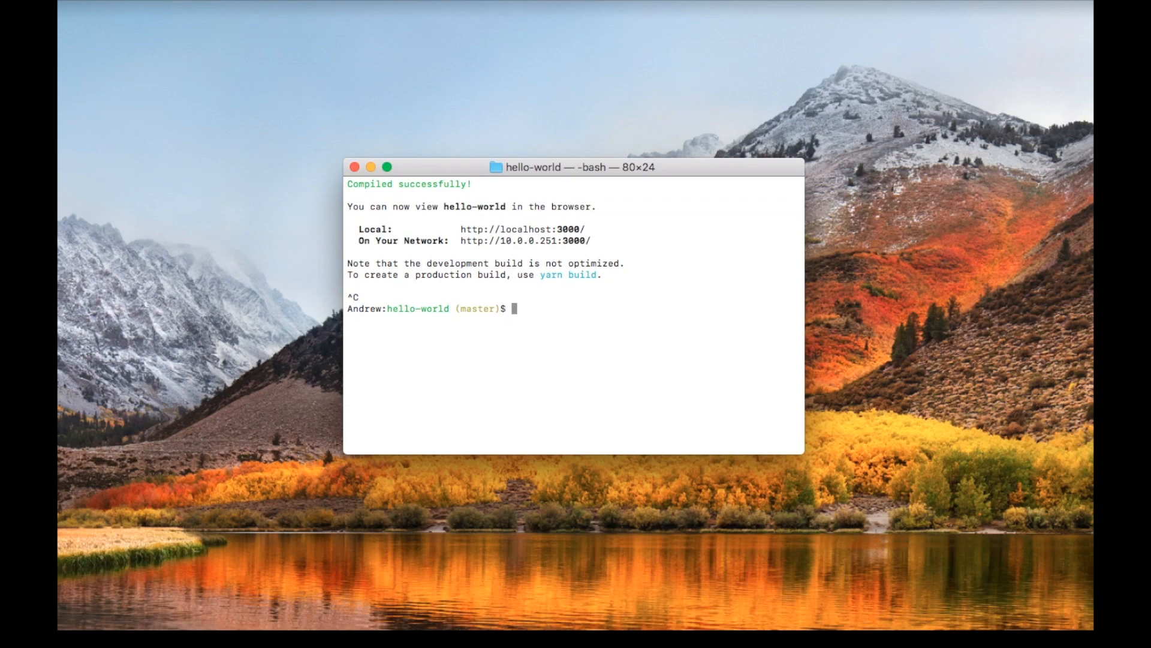
type("yarn add")
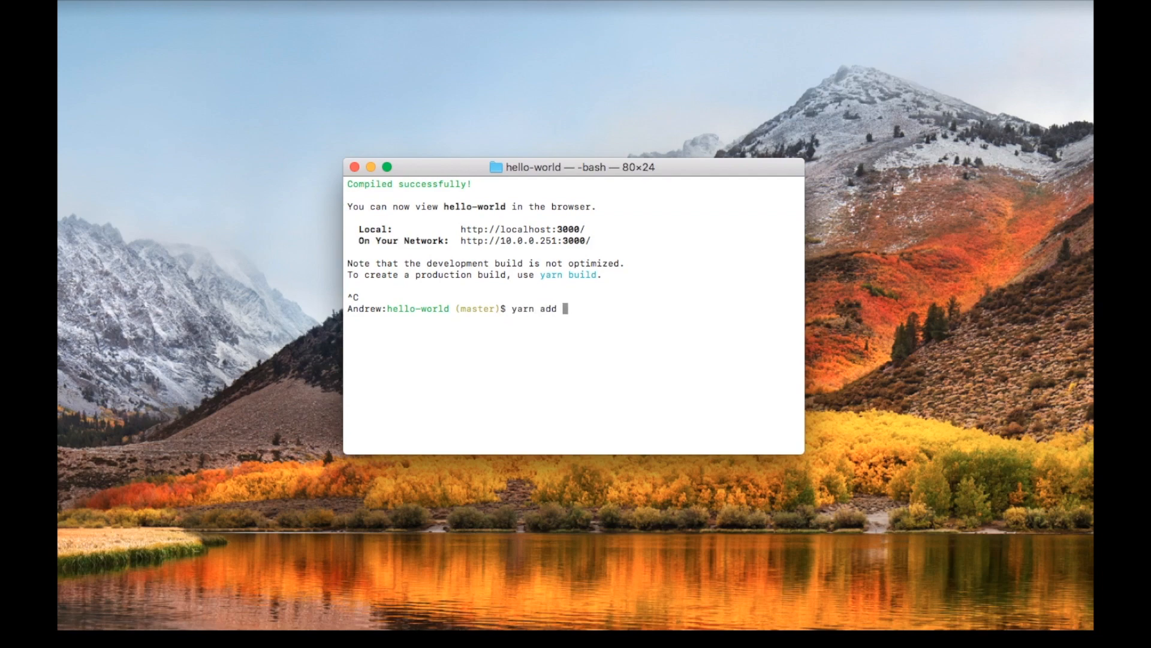
type("gh-pages")
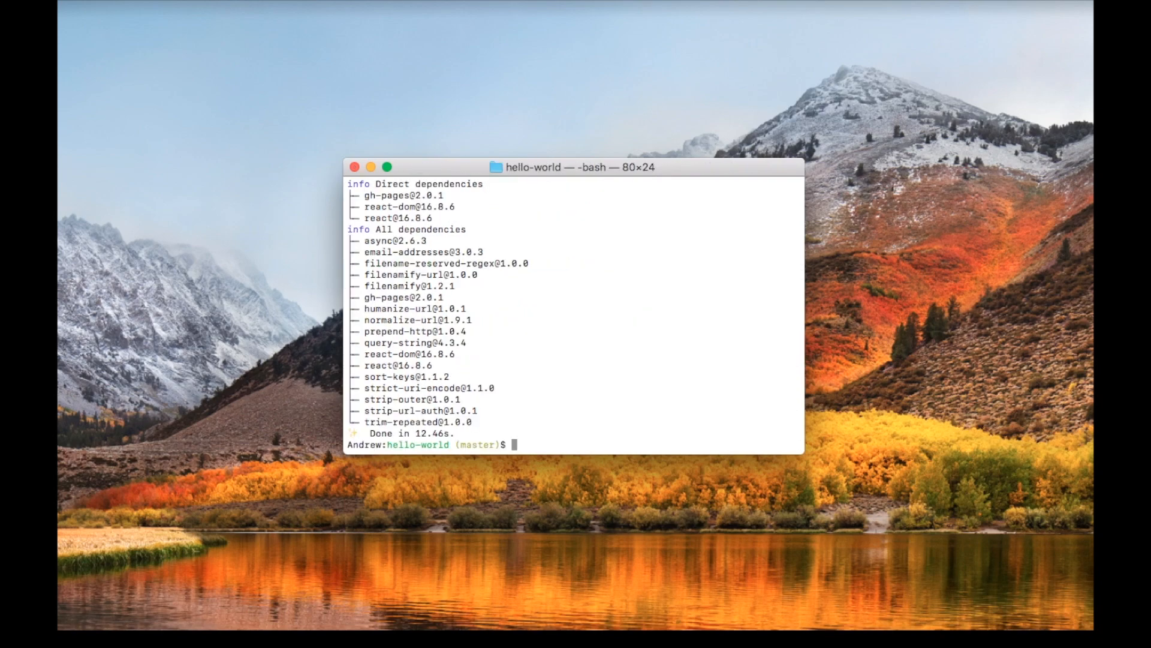
type("git add .")
type("git commit -m \"")
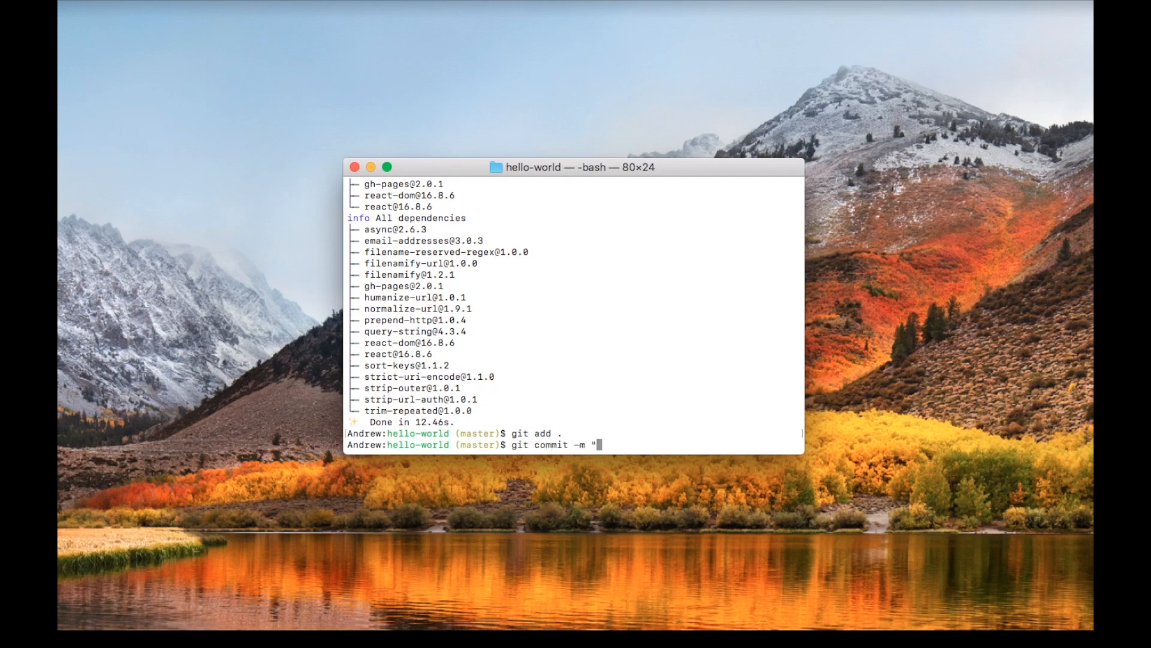
type("First commi")
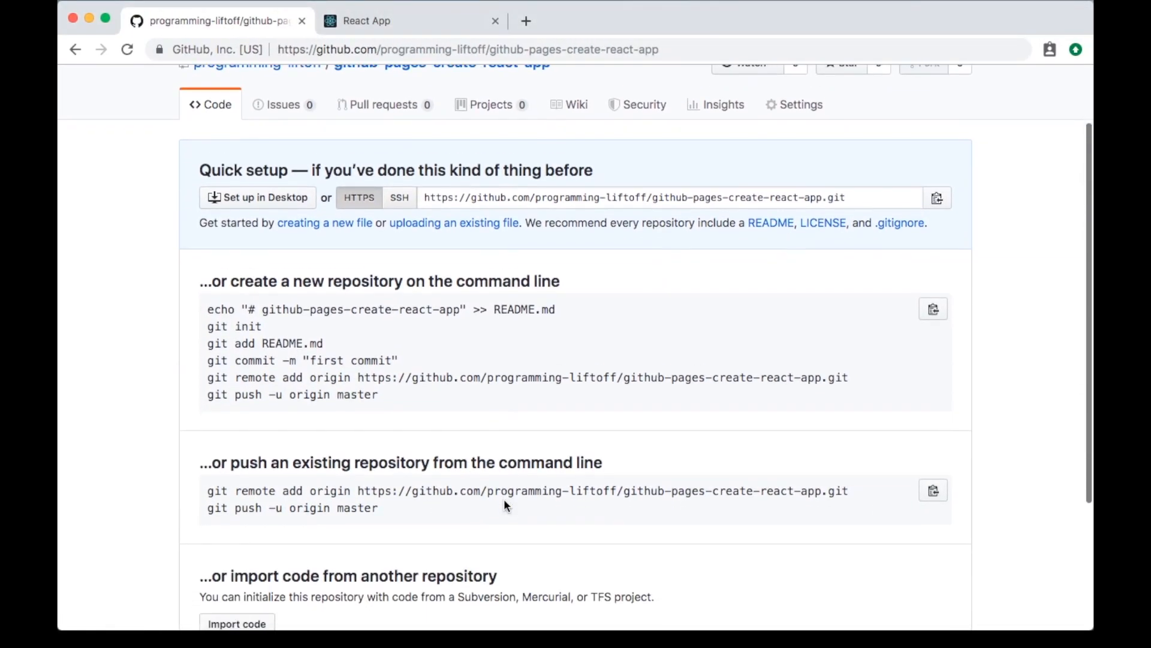
Select and copy GitHub's 'push an existing repository' commands from the quick setup page
scroll("down", 3)
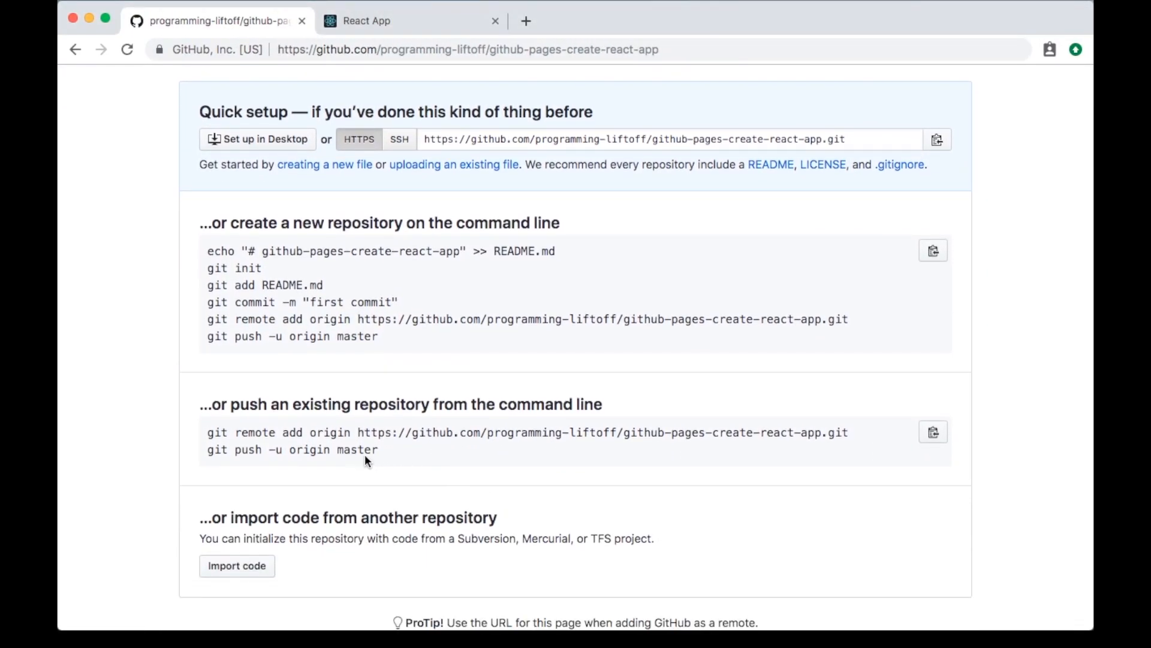
left_click_drag(209, 432, 379, 449)
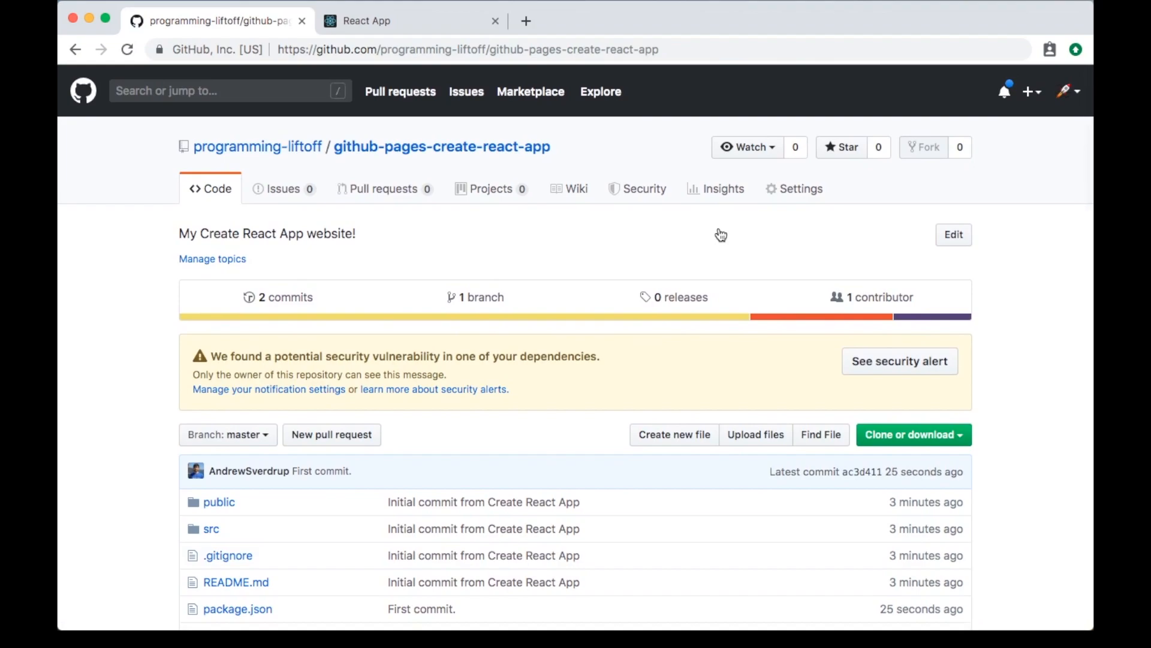
In repository Settings, set the GitHub Pages source to master branch and select the site URL
left_click(794, 188)
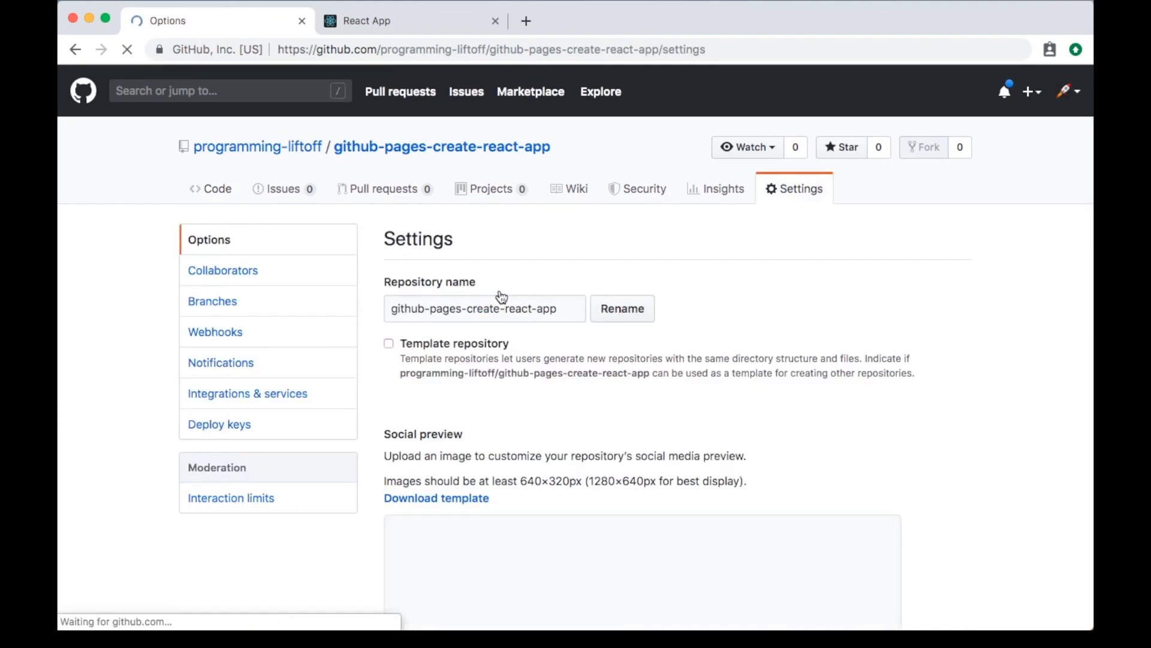
scroll("down", 3)
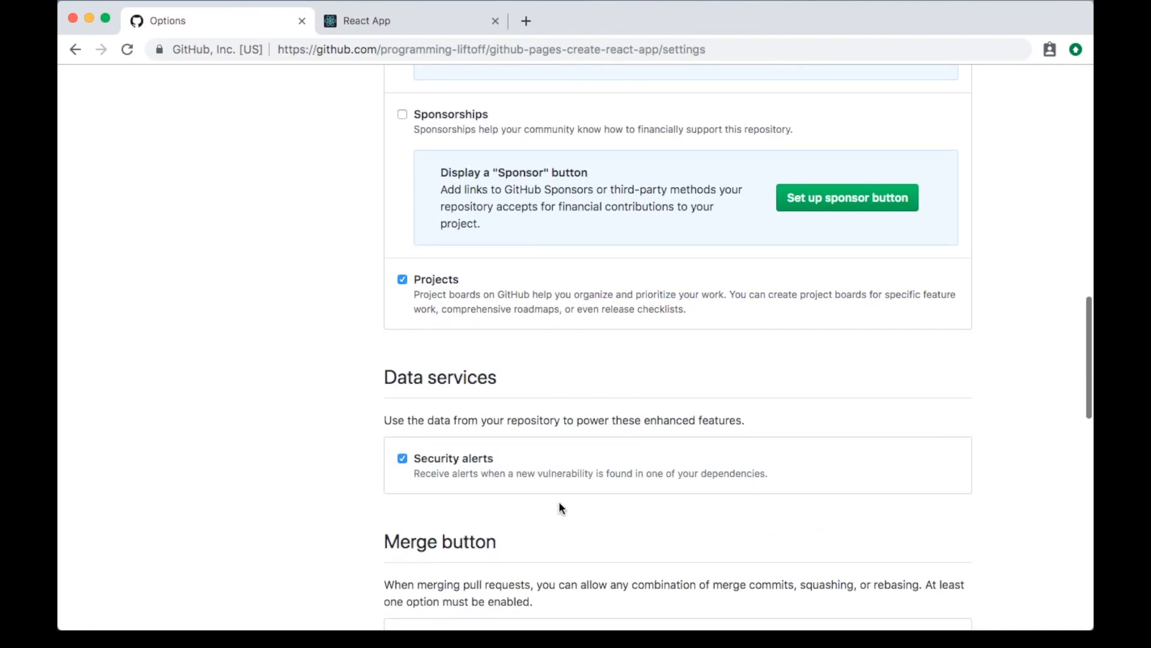
scroll("down", 3)
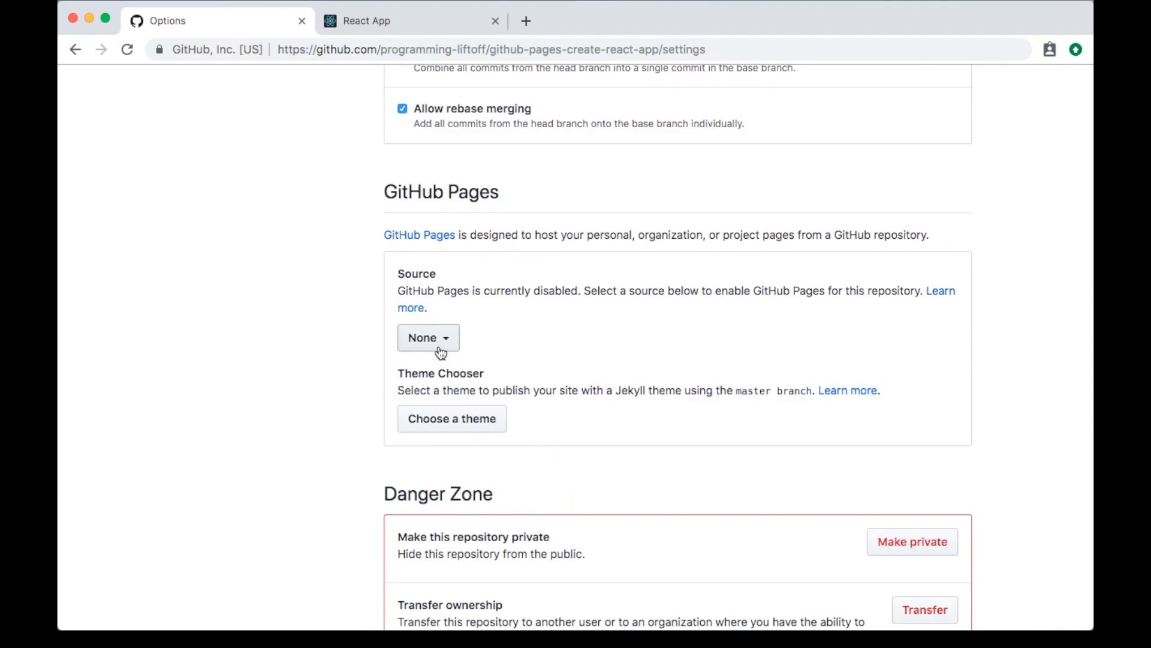
left_click(428, 337)
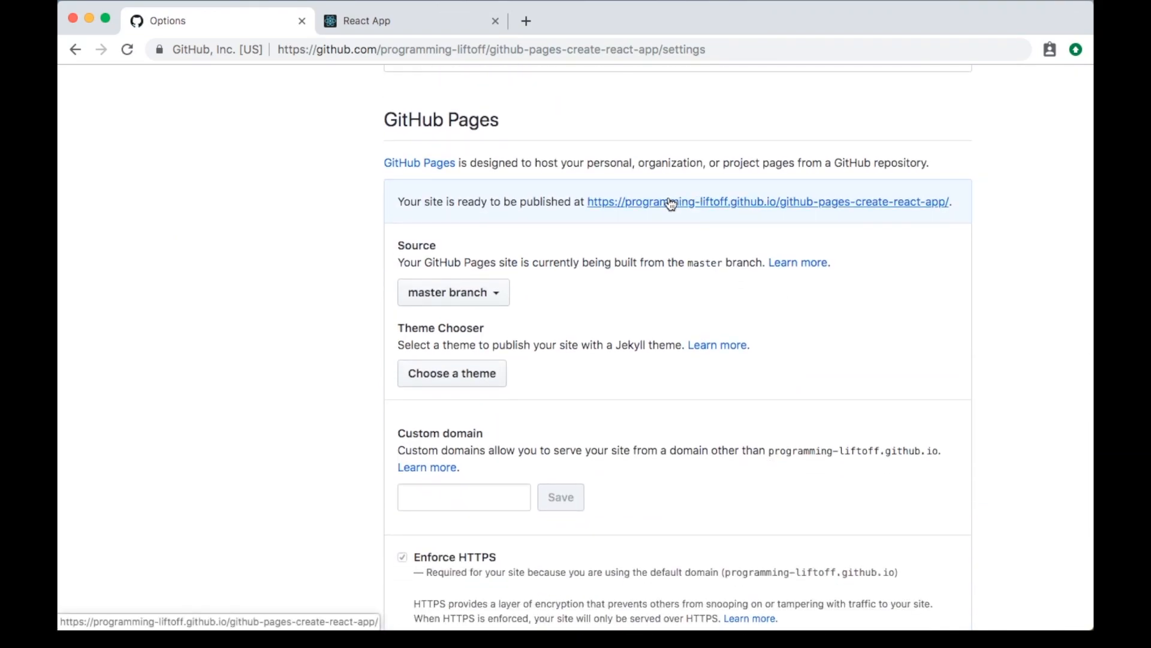
double_click(769, 202)
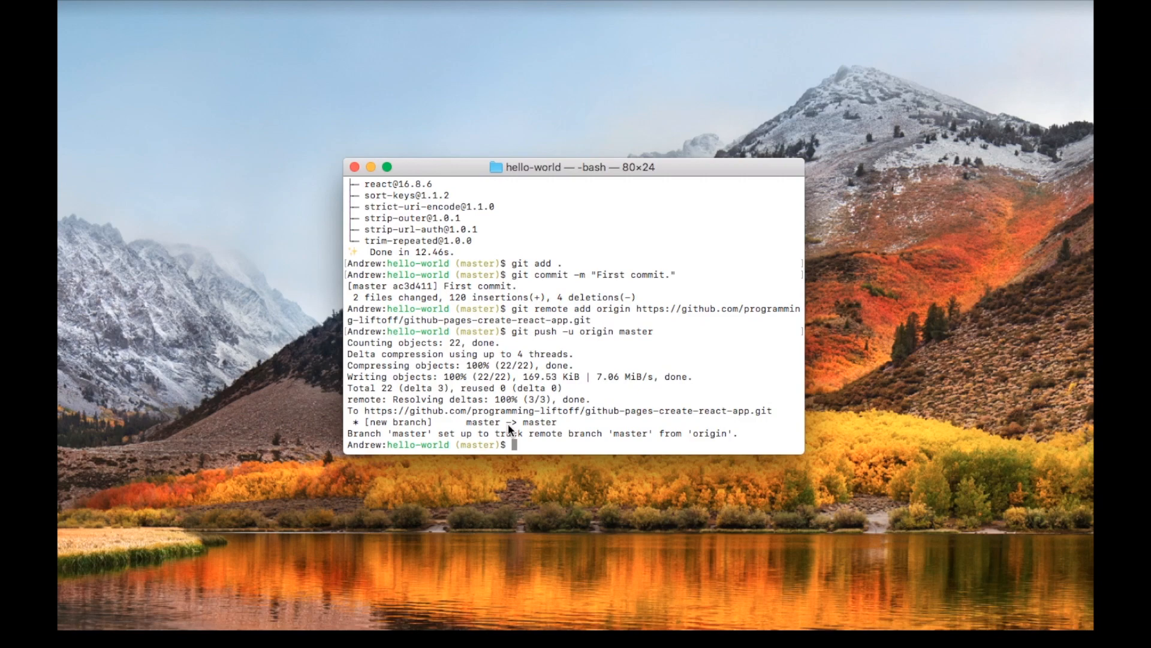
Run code . to open the hello-world project in Visual Studio Code
type("code .")
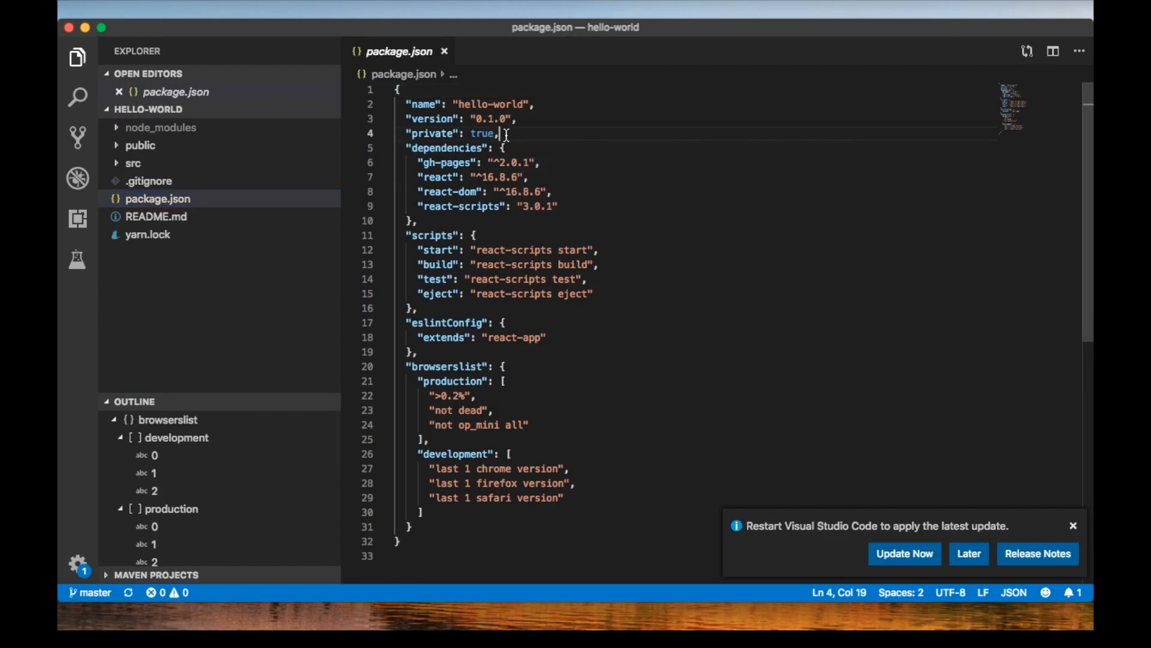
Add the github.io homepage URL, predeploy 'yarn build' and deploy 'gh-pages -d build' scripts, then save
type("homepage\": \"\",")
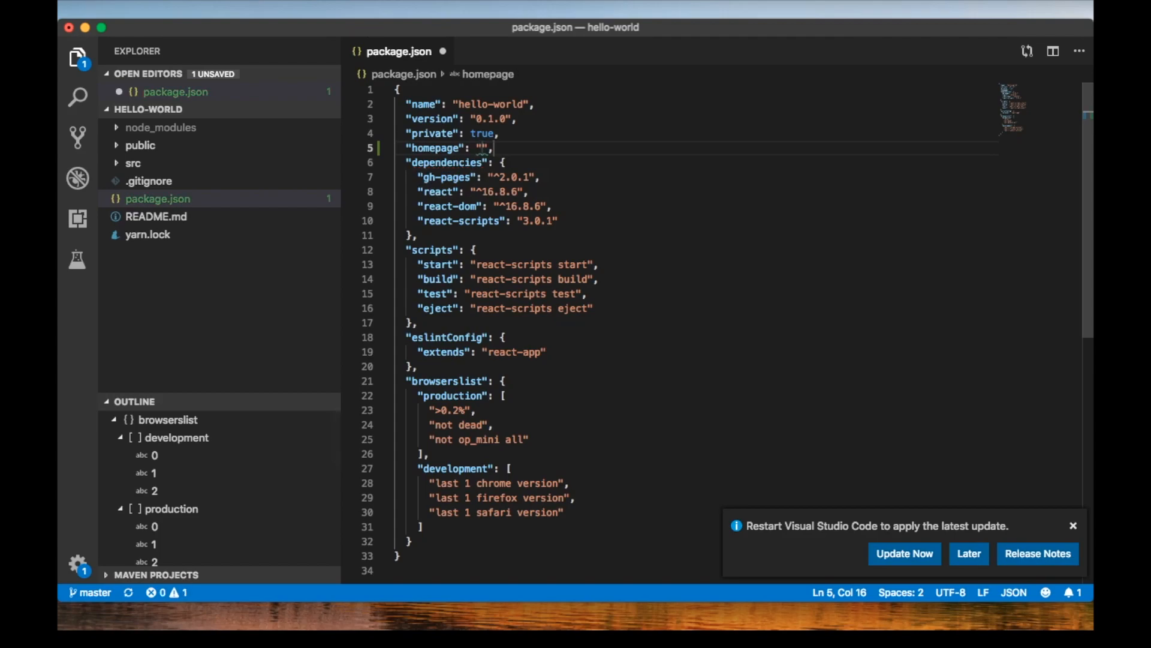
type("https://programming-liftoff.github.io/github-pages-create-react-app/")
left_click(507, 308)
type(",")
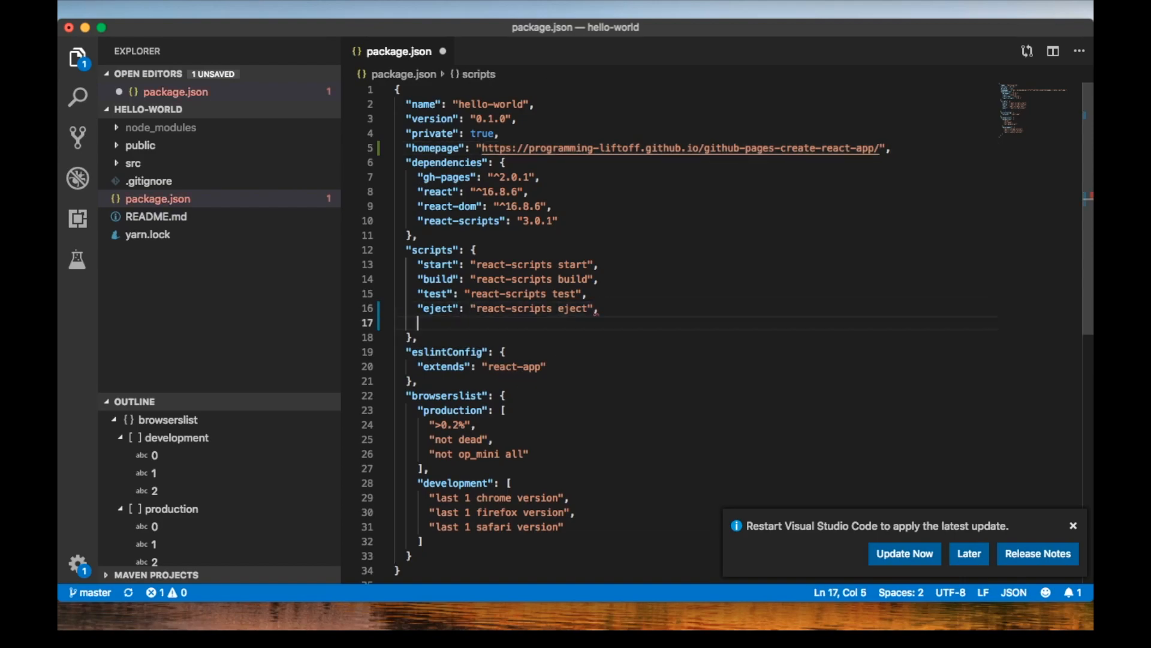
type("\"predeploy\":")
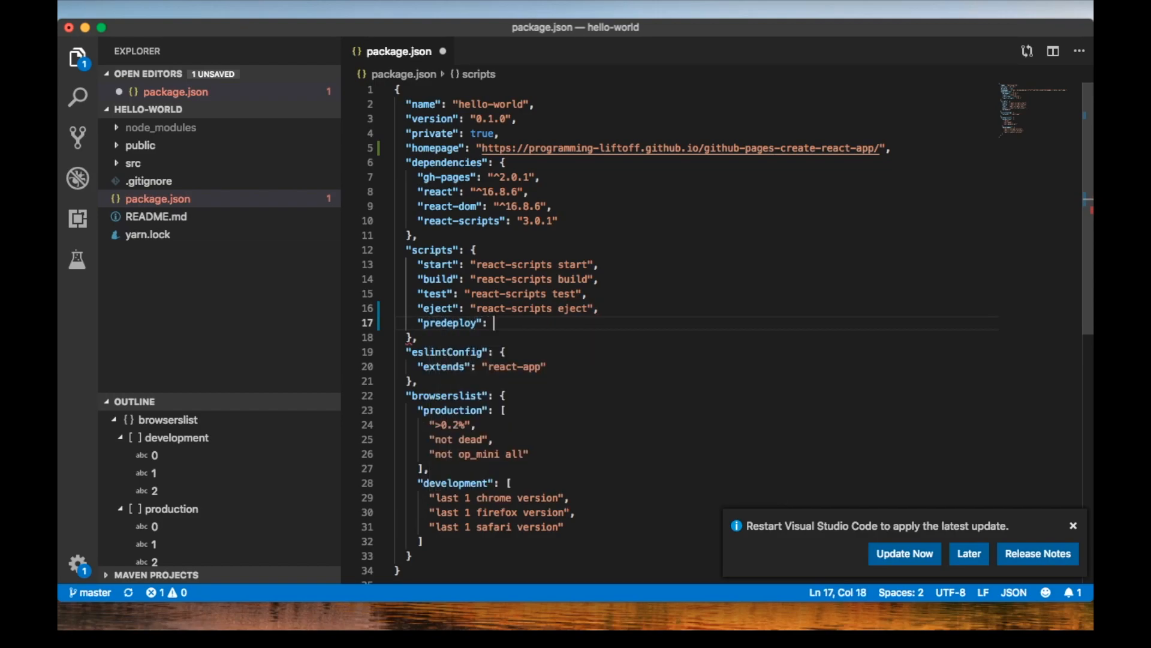
type("\"yarn build\",")
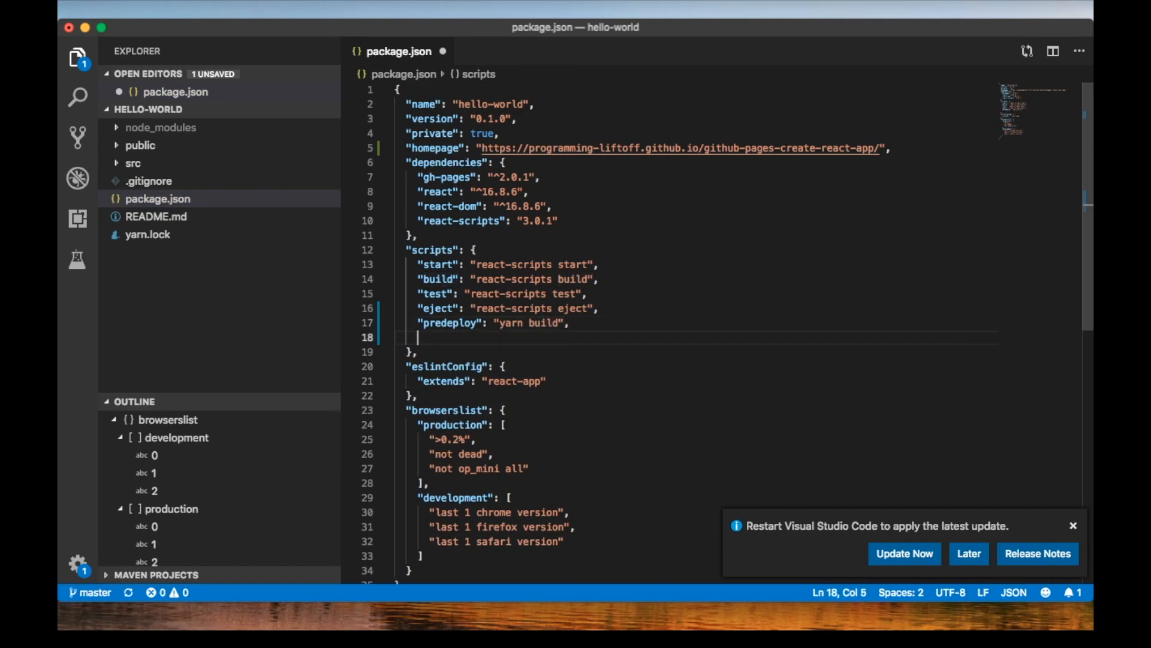
type("\"deploy\"")
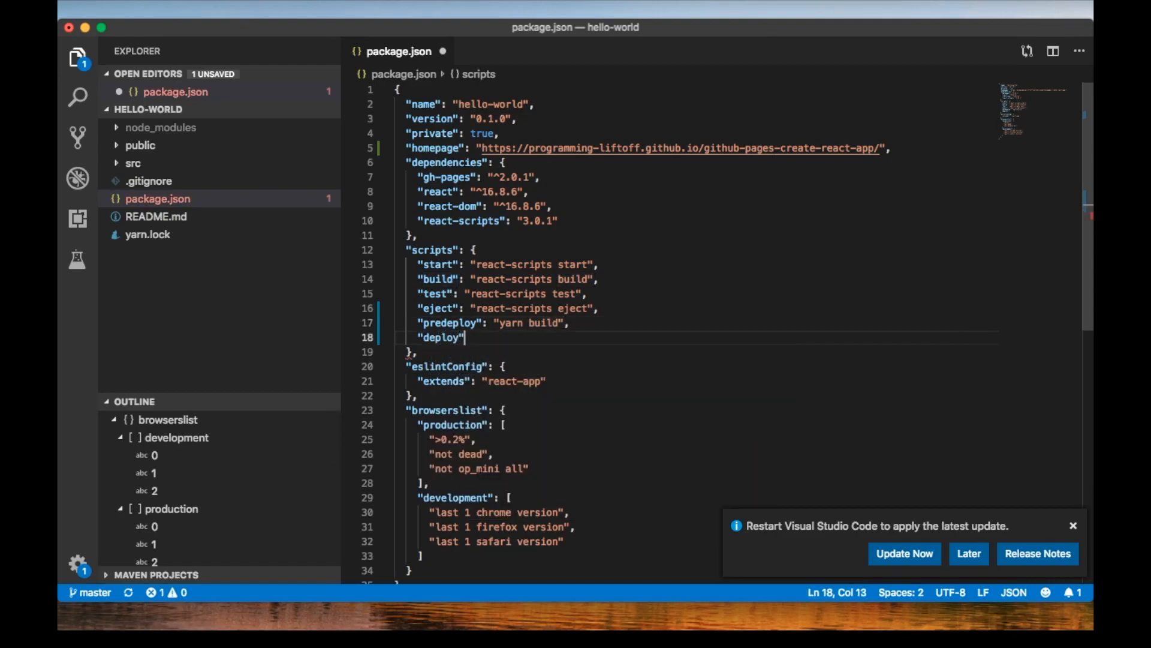
type(": \"g")
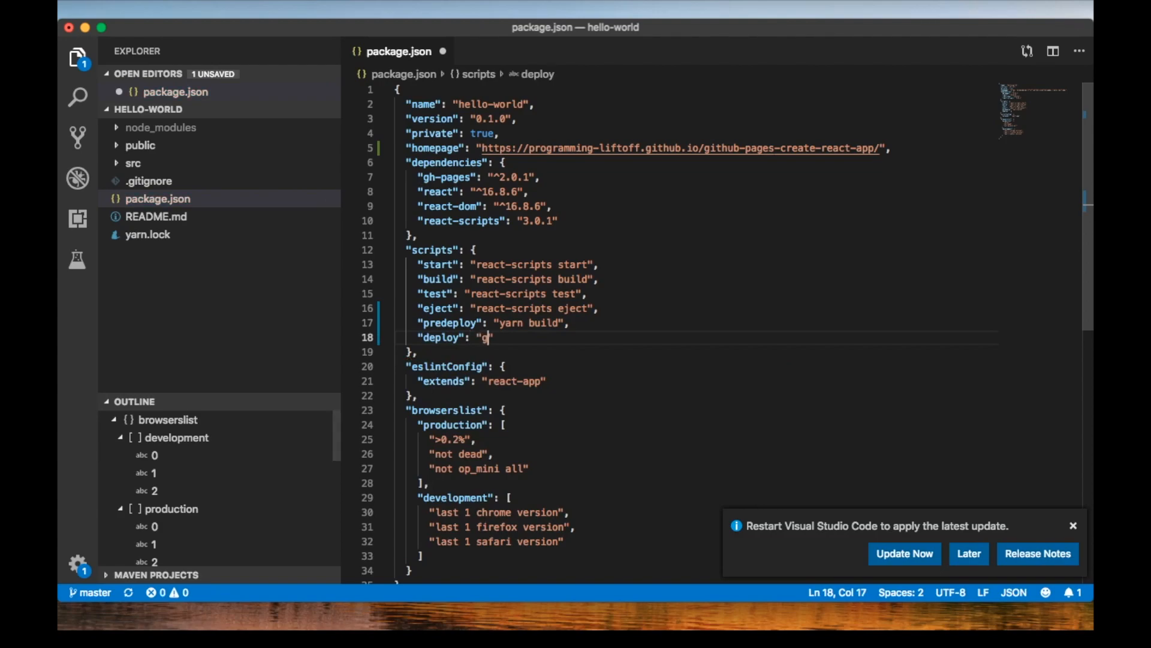
type("h-pages")
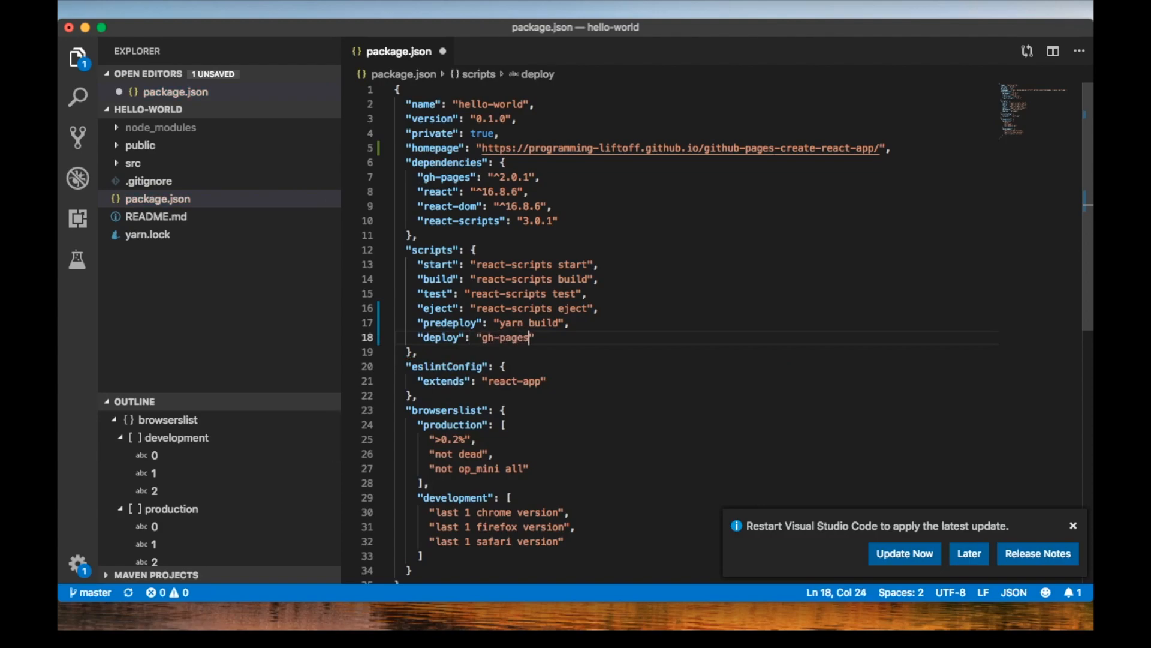
type("-d build")
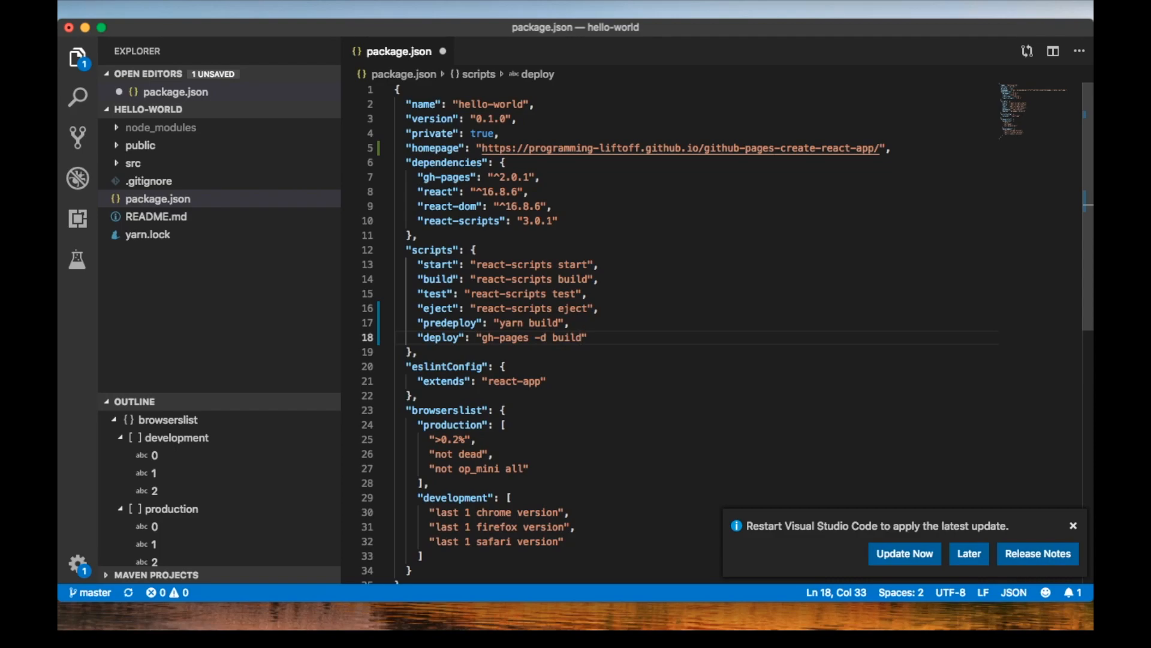
key("cmd+s")
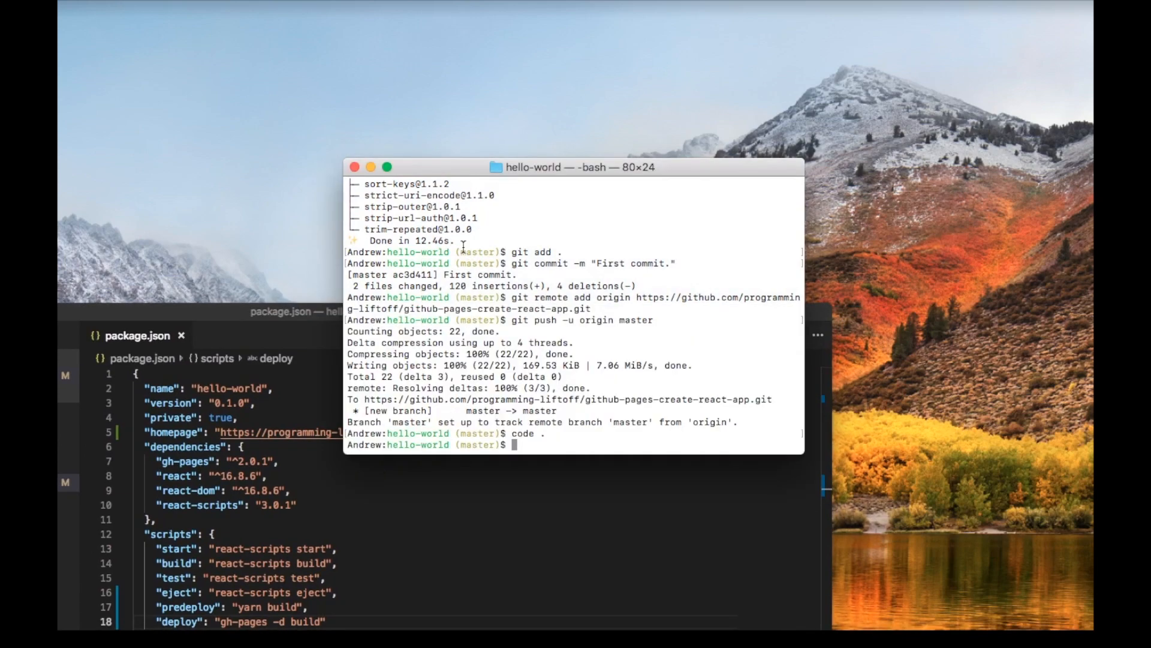
Commit the package.json changes as 'Add GitHub Pages config.' and start yarn run deploy
type("git add .")
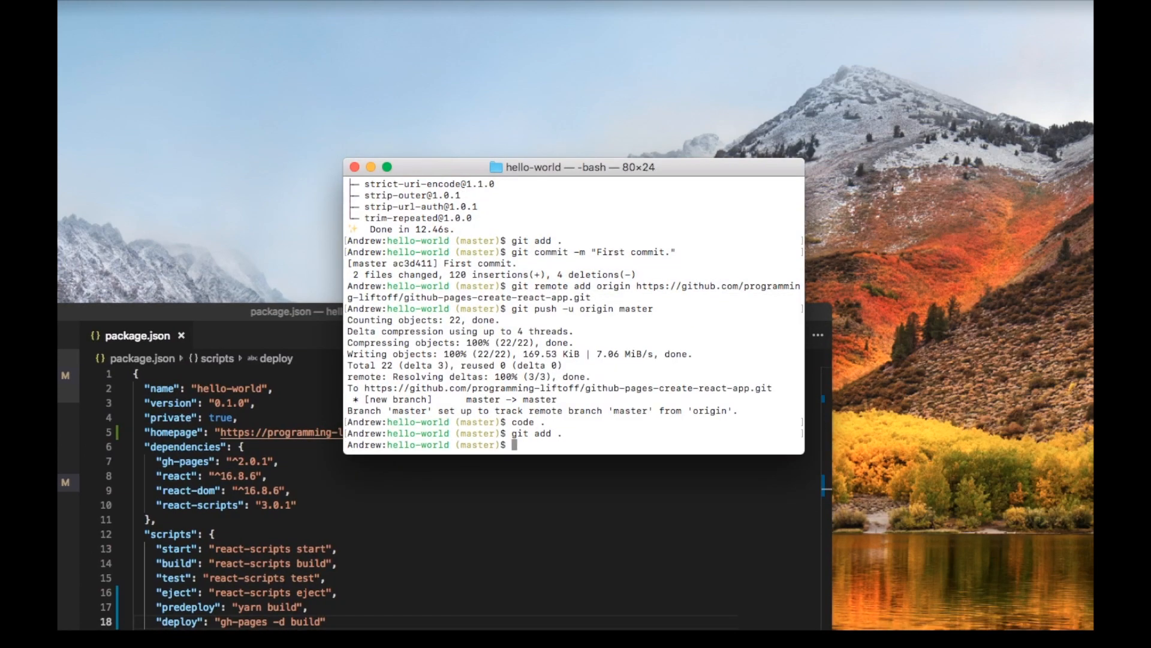
type("git c")
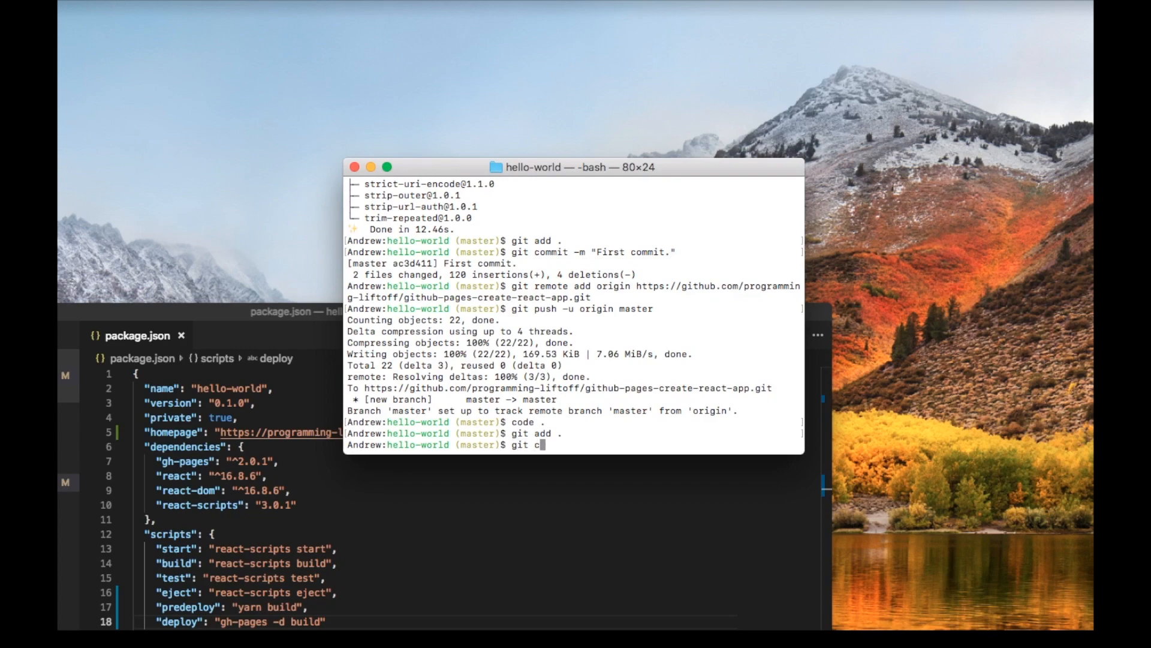
type("ommit -m \"")
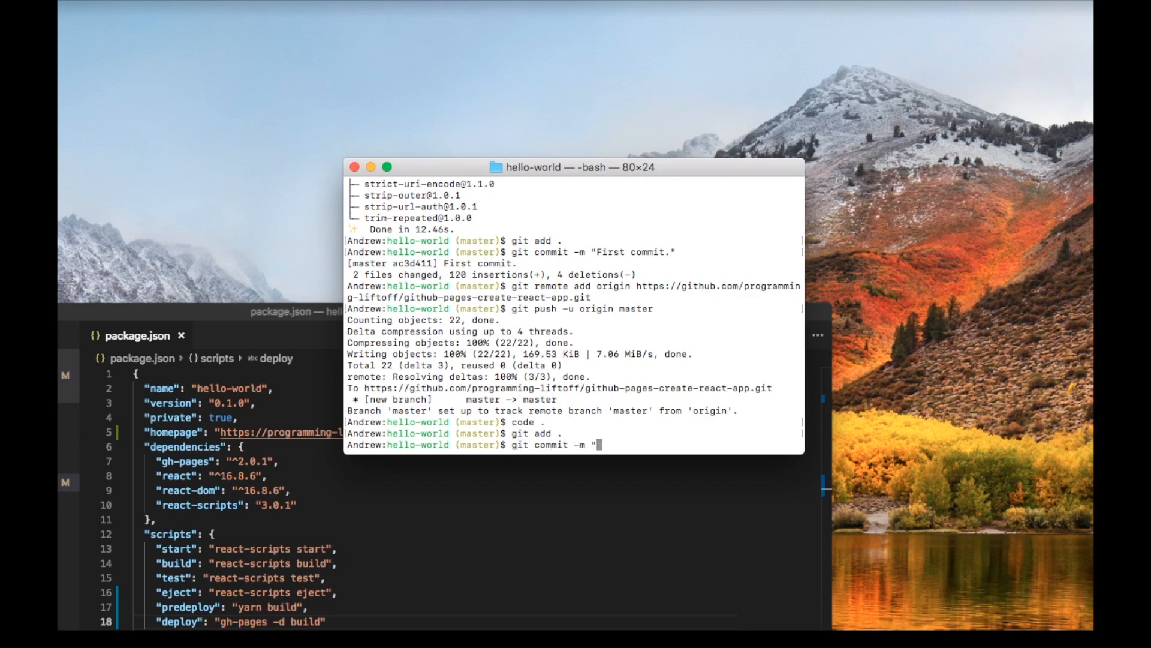
type("Add G")
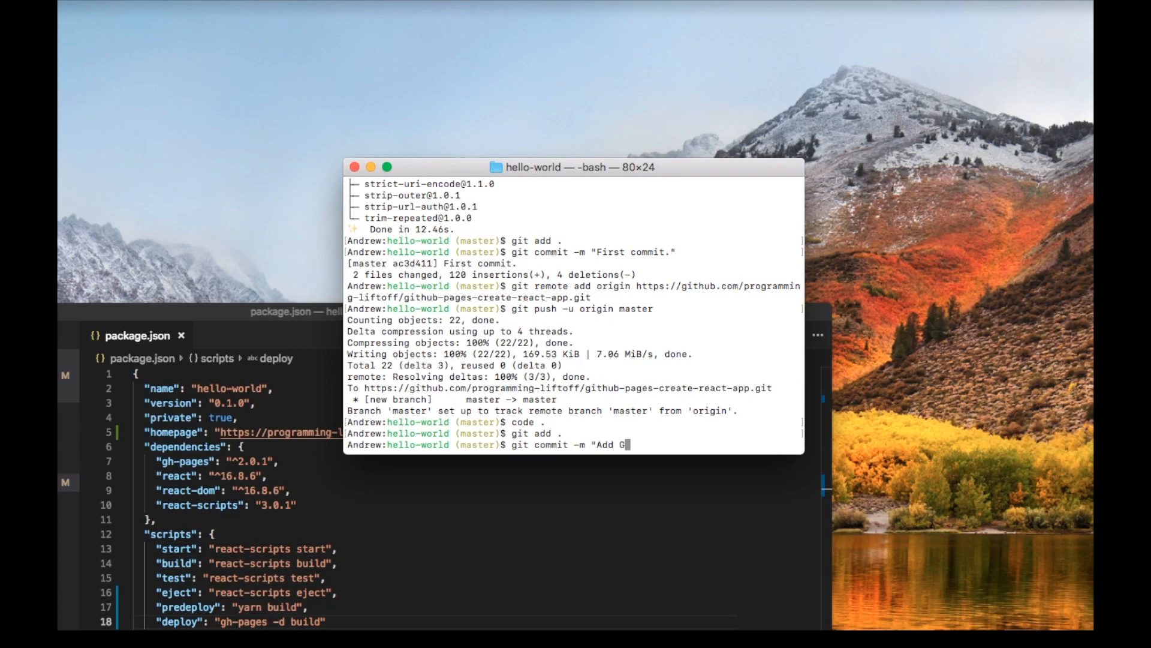
type("itHub Pages confi")
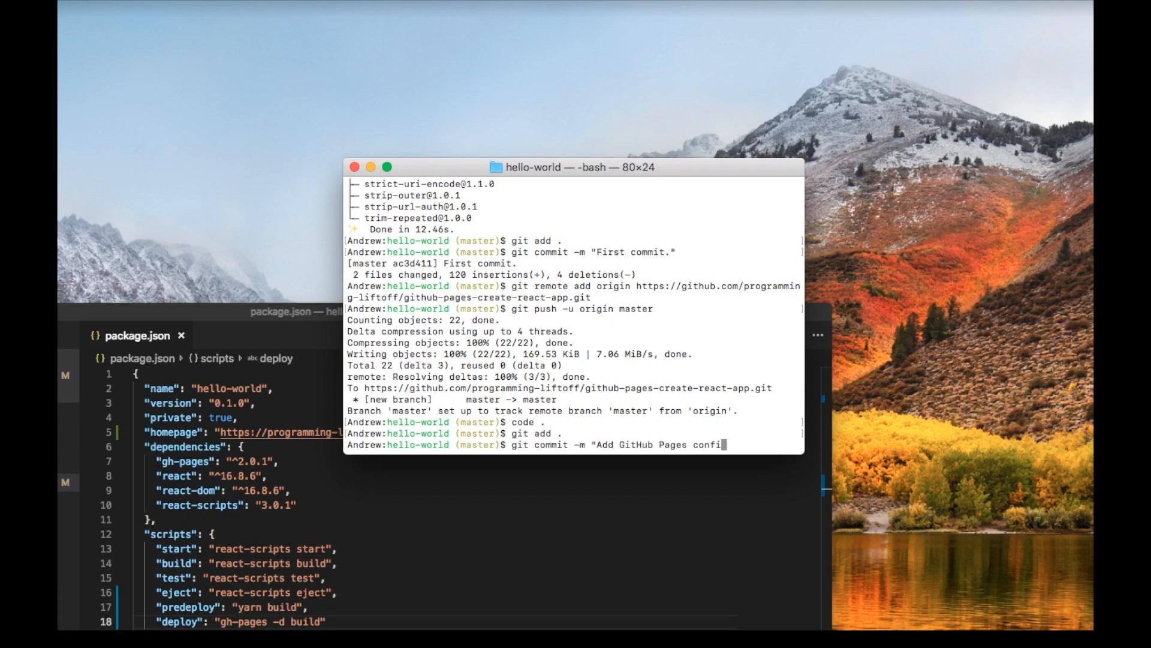
key("enter")
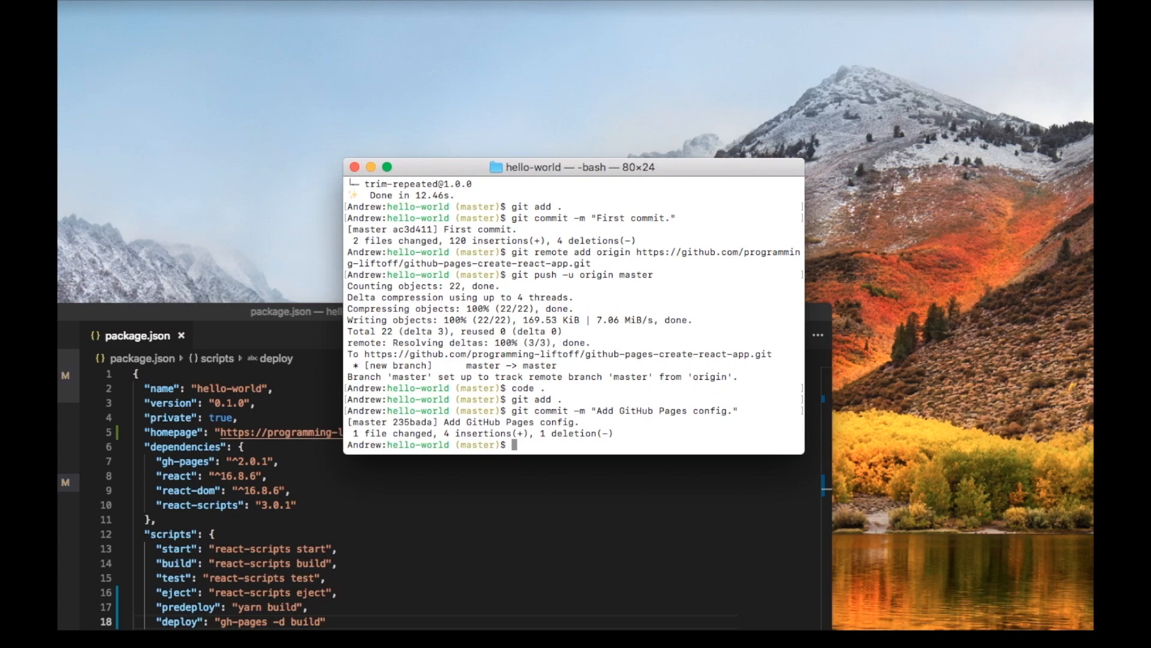
type("yarn run de")
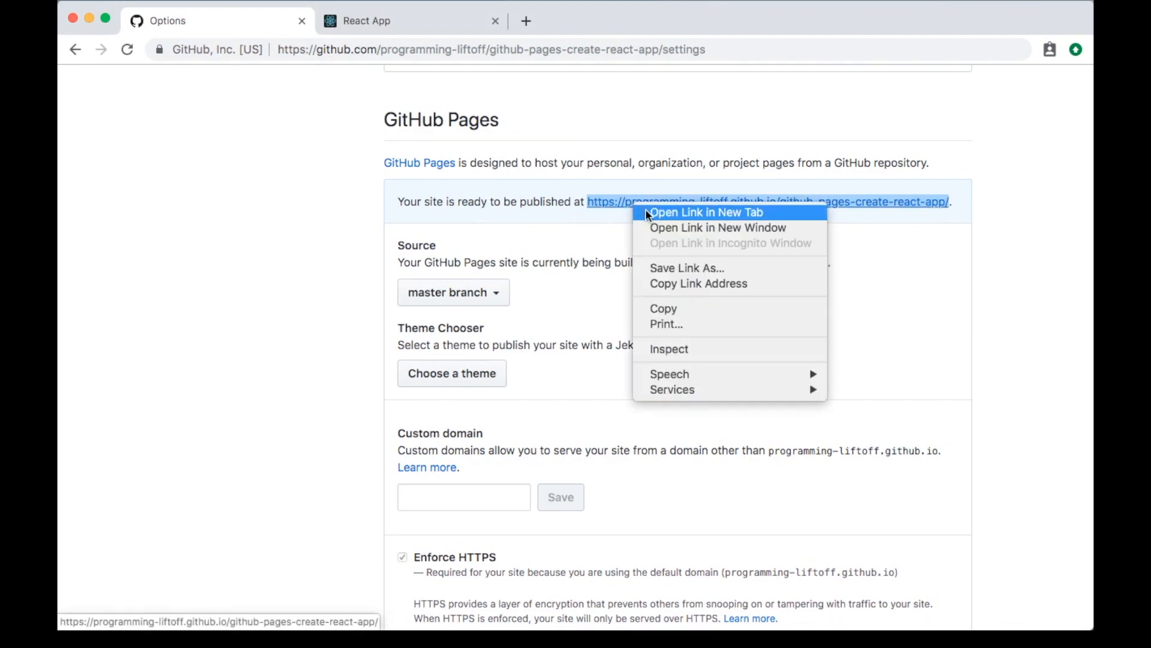
Open the published site in a new tab, then reload Settings and re-pick the Pages source branch
left_click(705, 212)
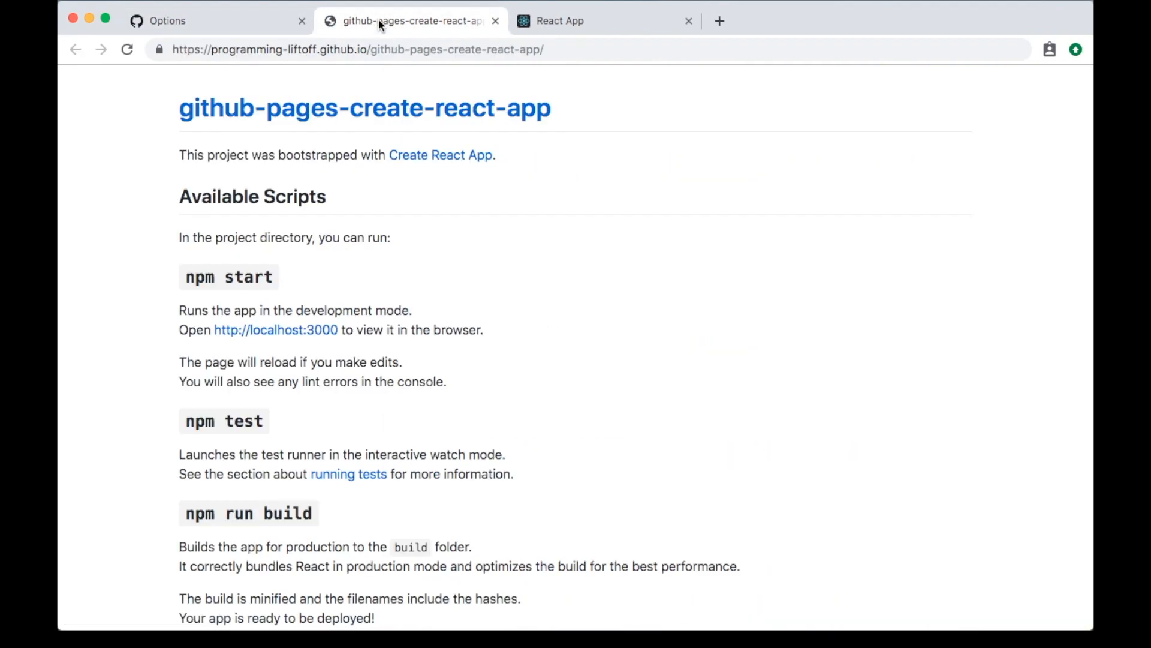
scroll("down", 3)
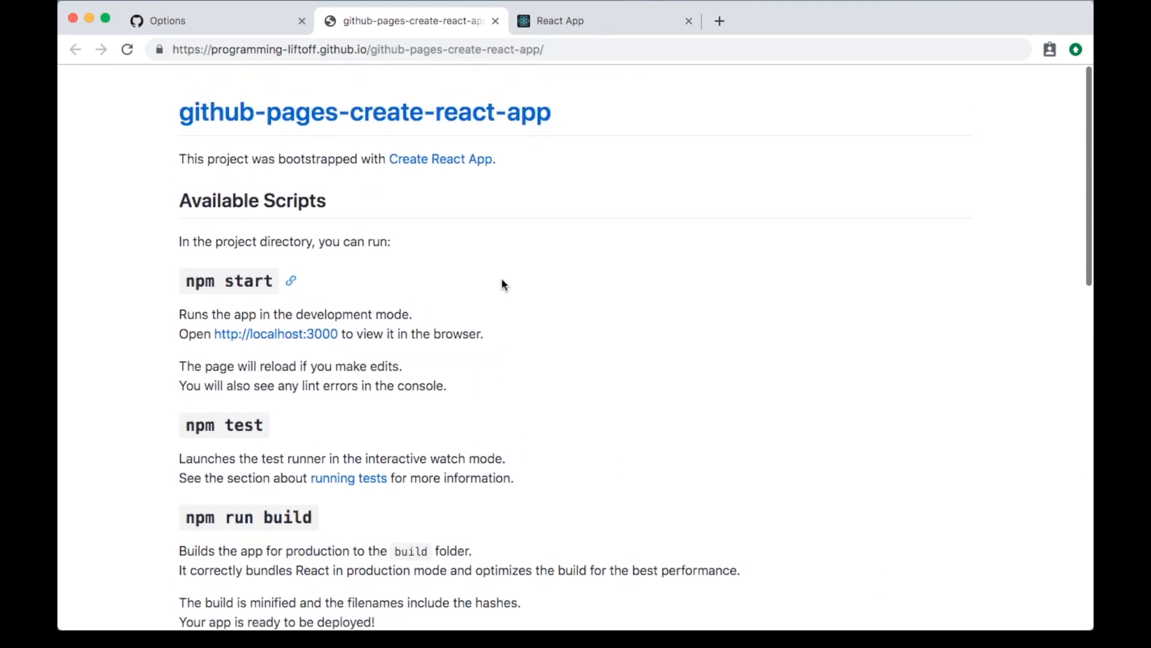
left_click(167, 21)
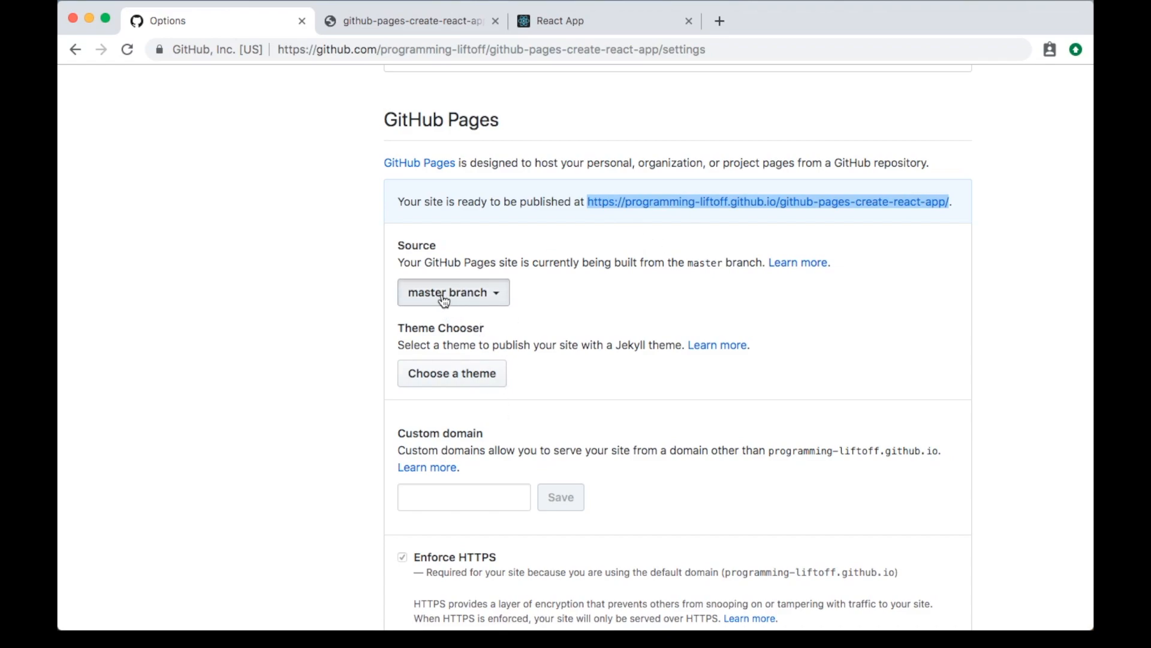
left_click(453, 292)
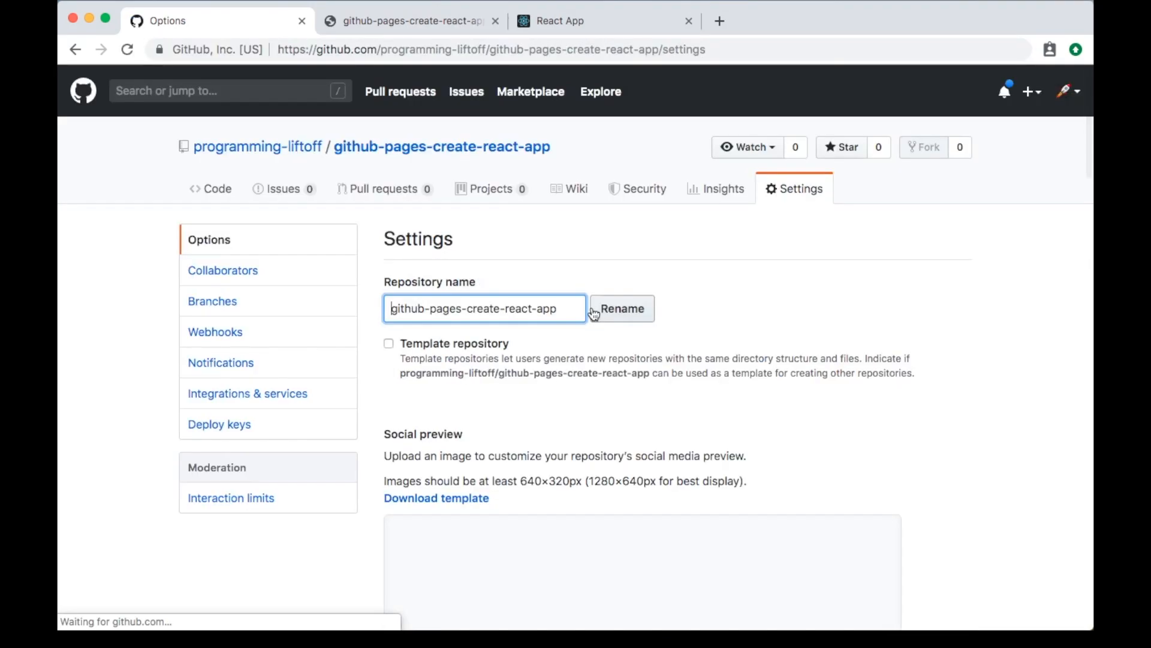
scroll("down", 3)
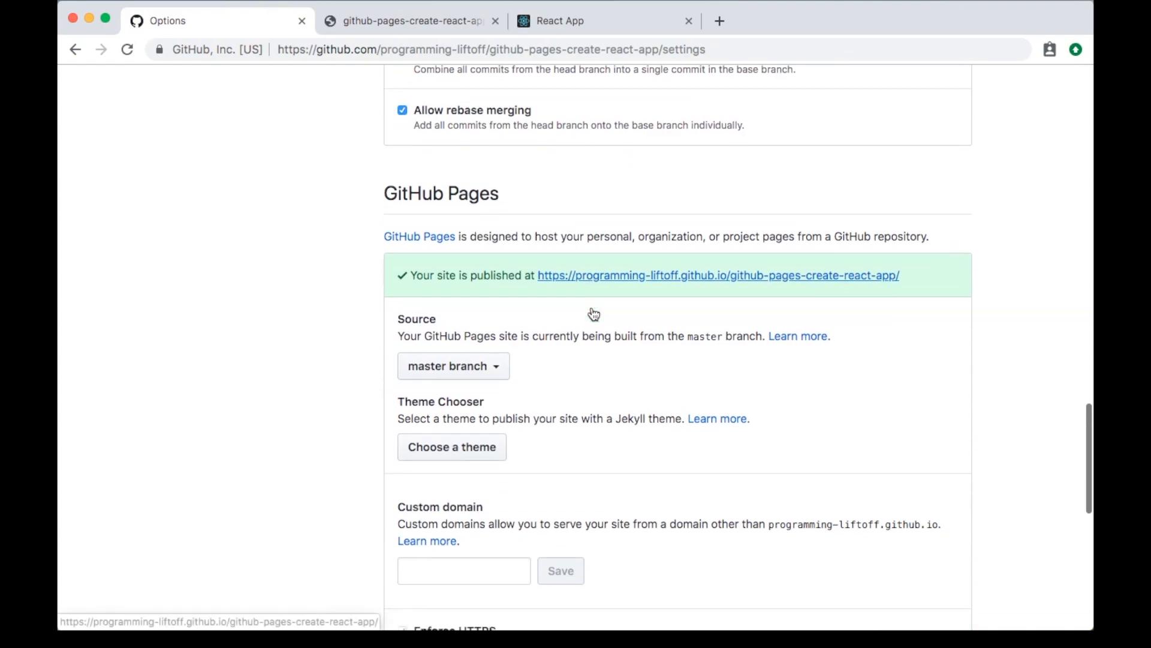
left_click(453, 366)
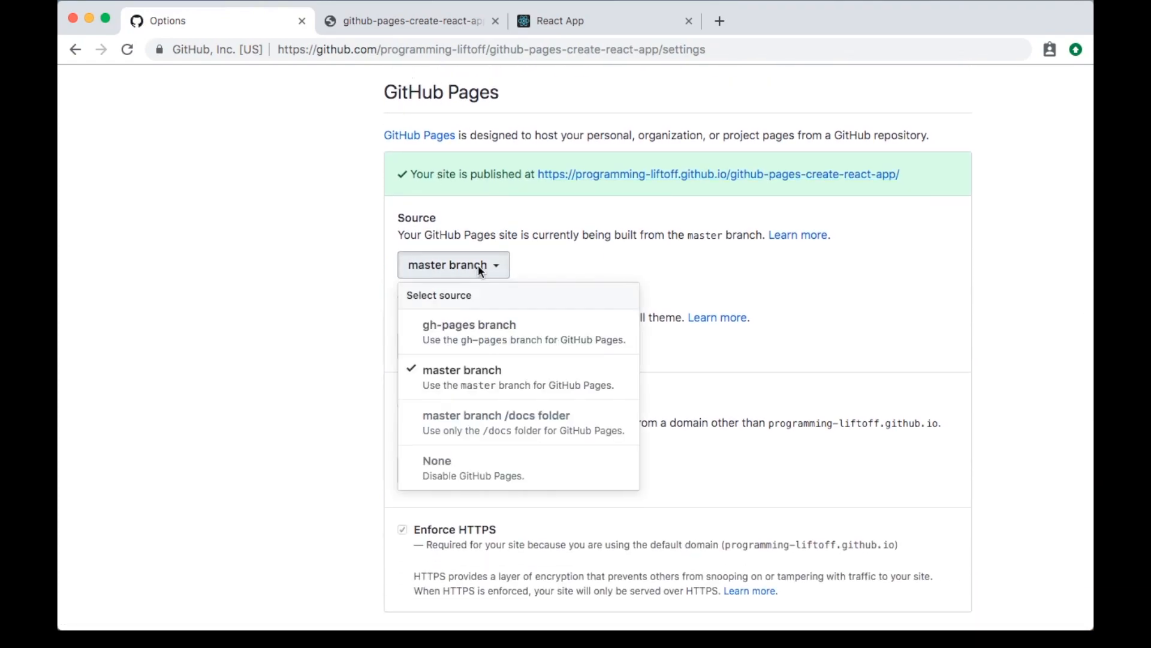
mouse_move(454, 376)
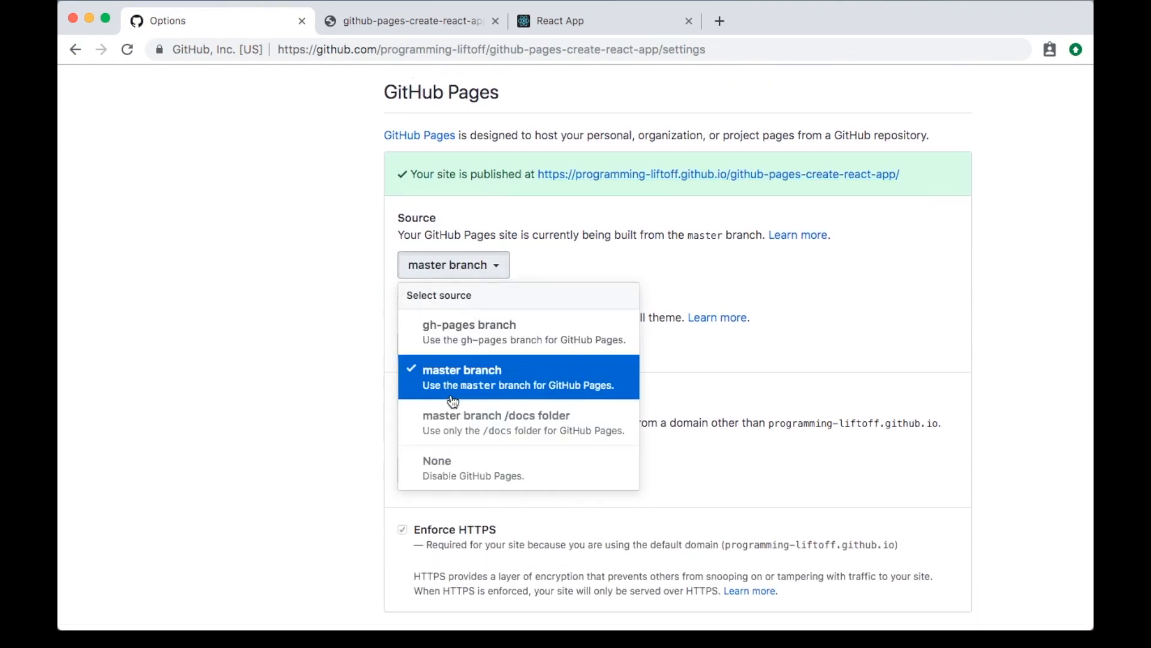
left_click(468, 331)
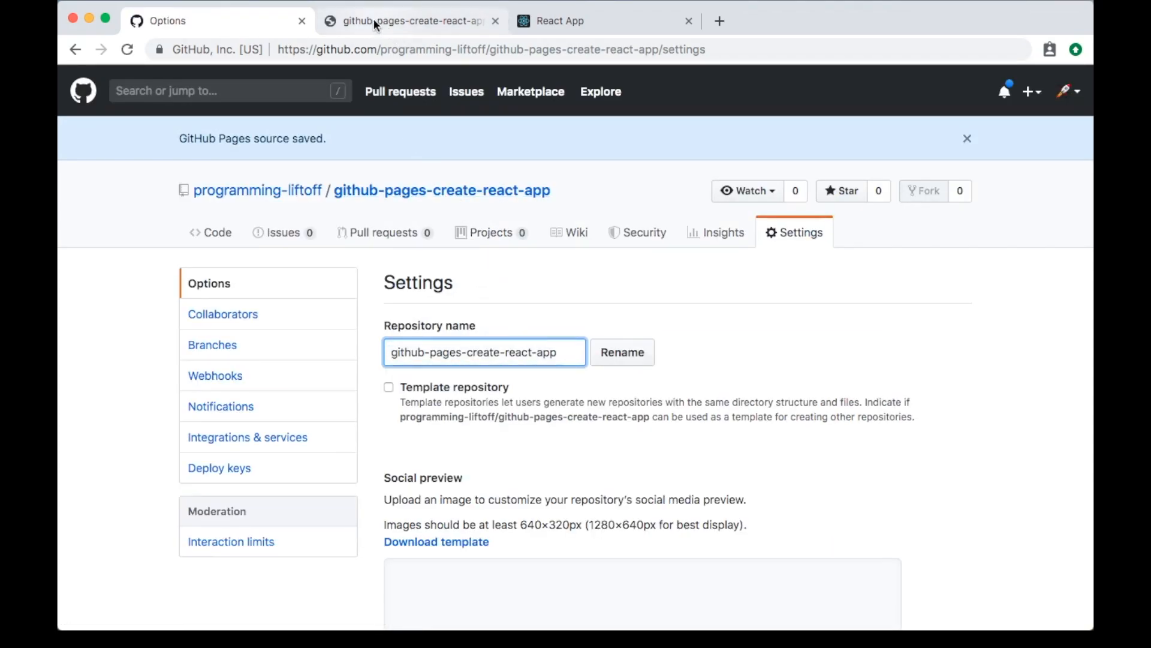
Reload the published github.io page, which still renders the project README
left_click(410, 21)
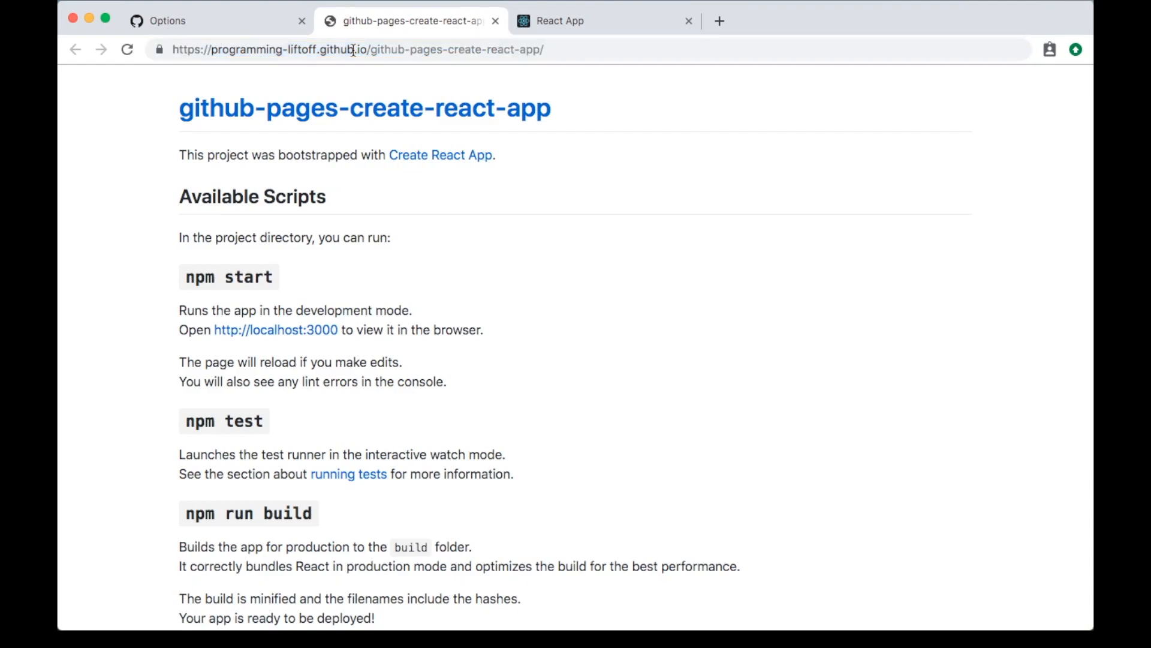
left_click(356, 49)
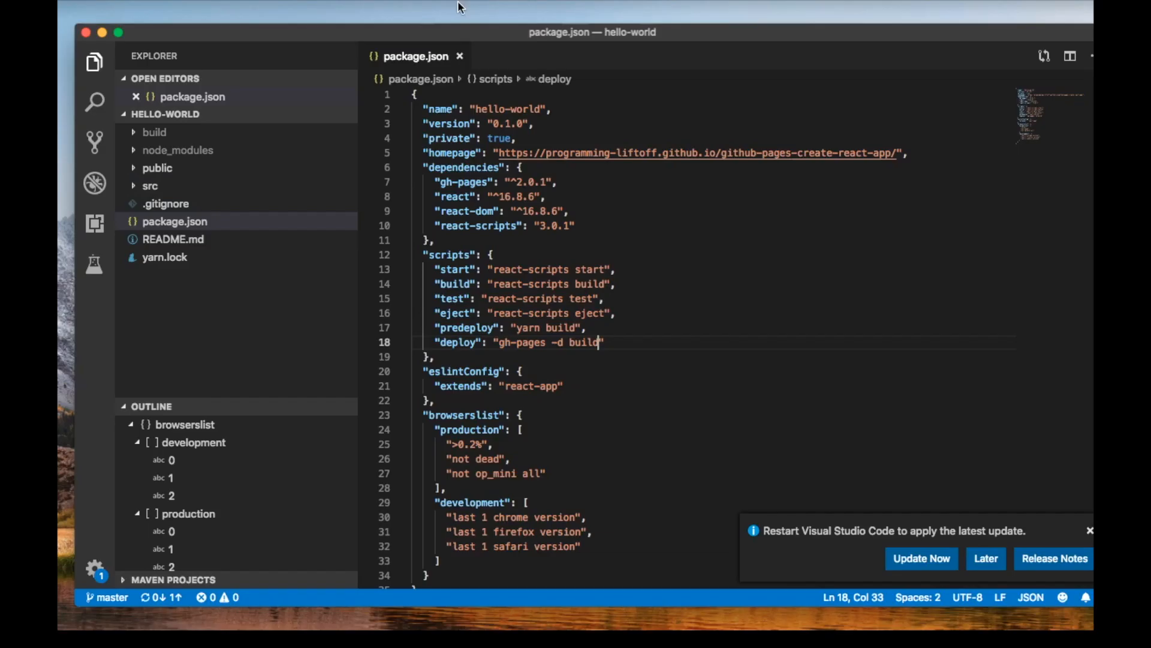
Open src/App.js and change the link text to 'Learn React today!'
left_click(150, 186)
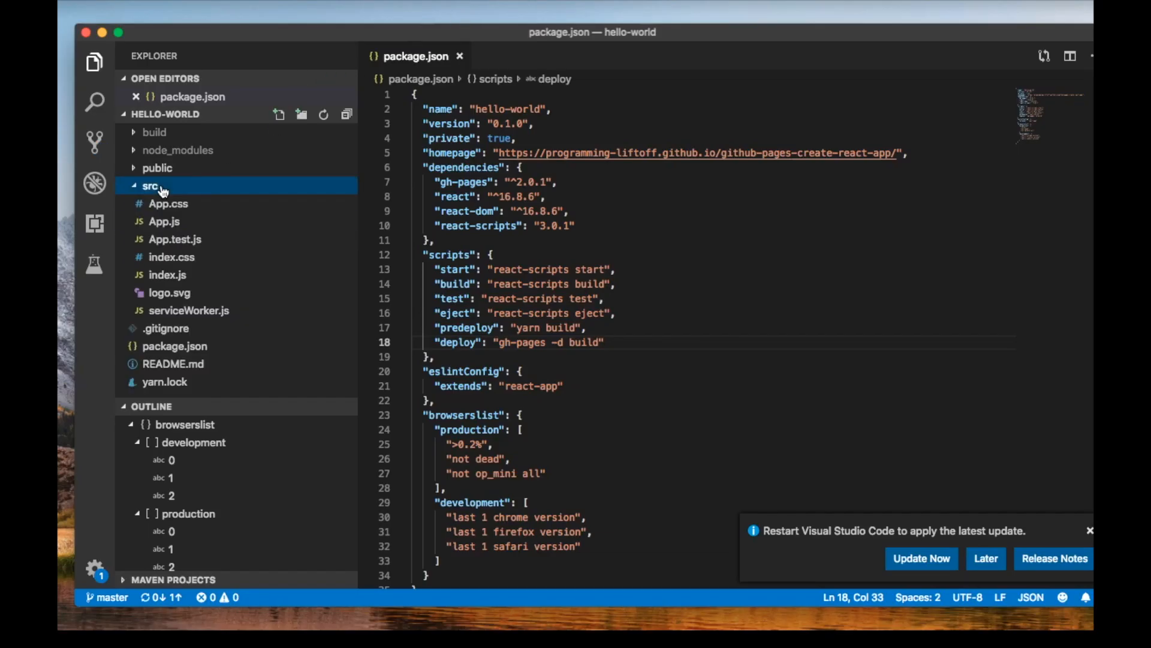
left_click(163, 221)
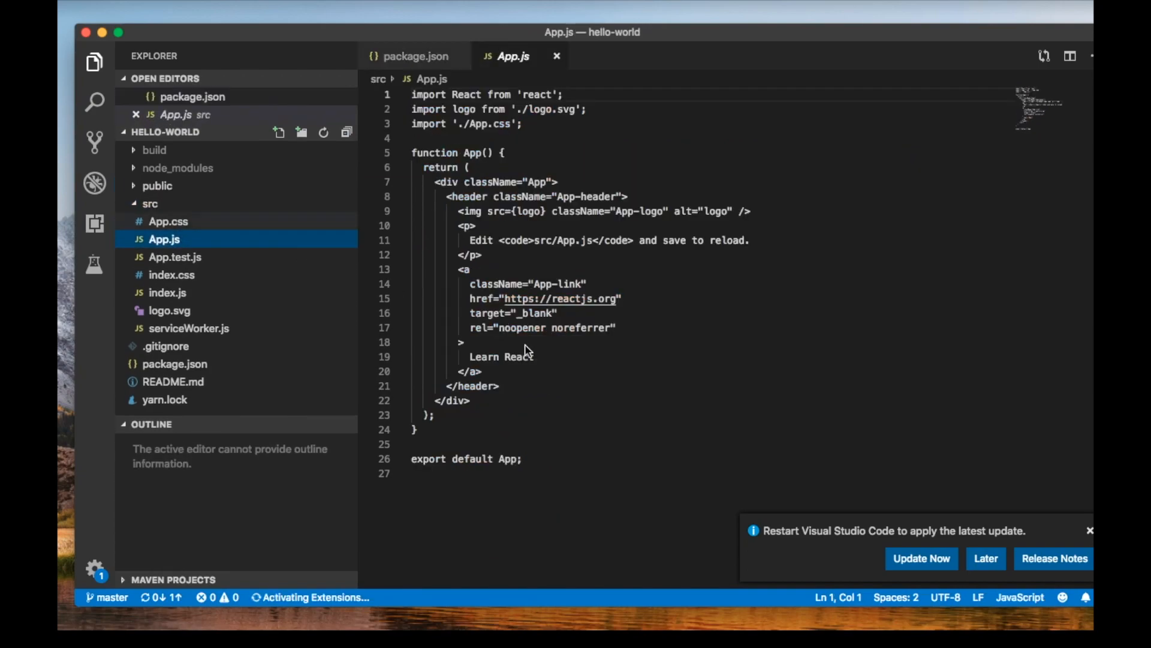
left_click(536, 357)
type(" todya")
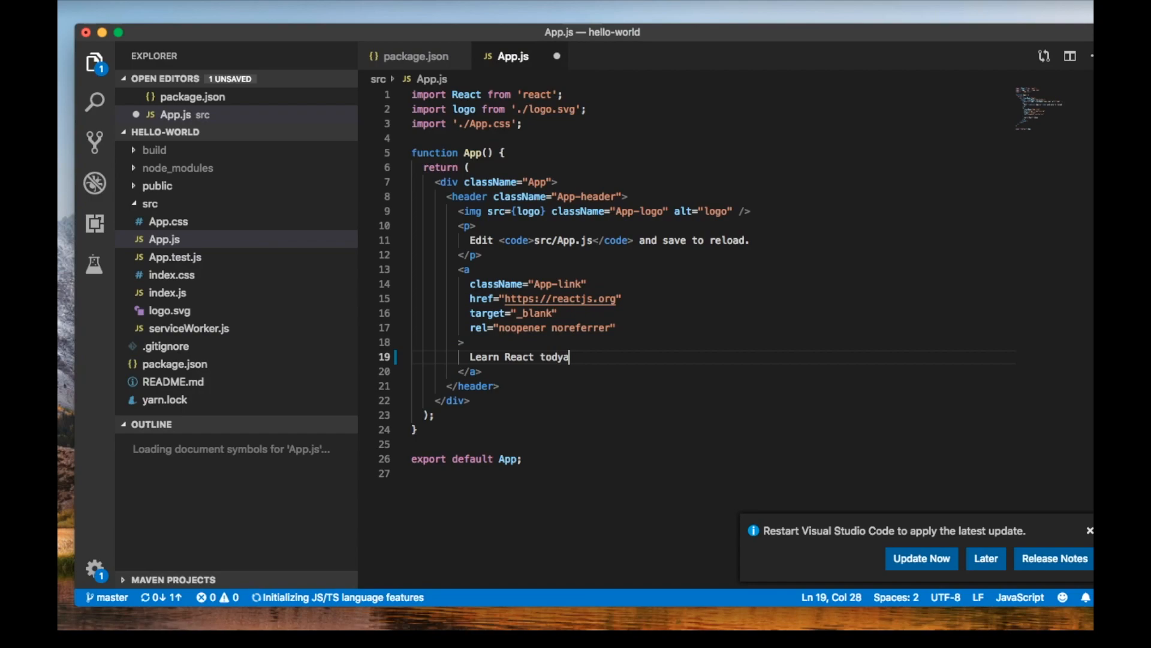
type("today!")
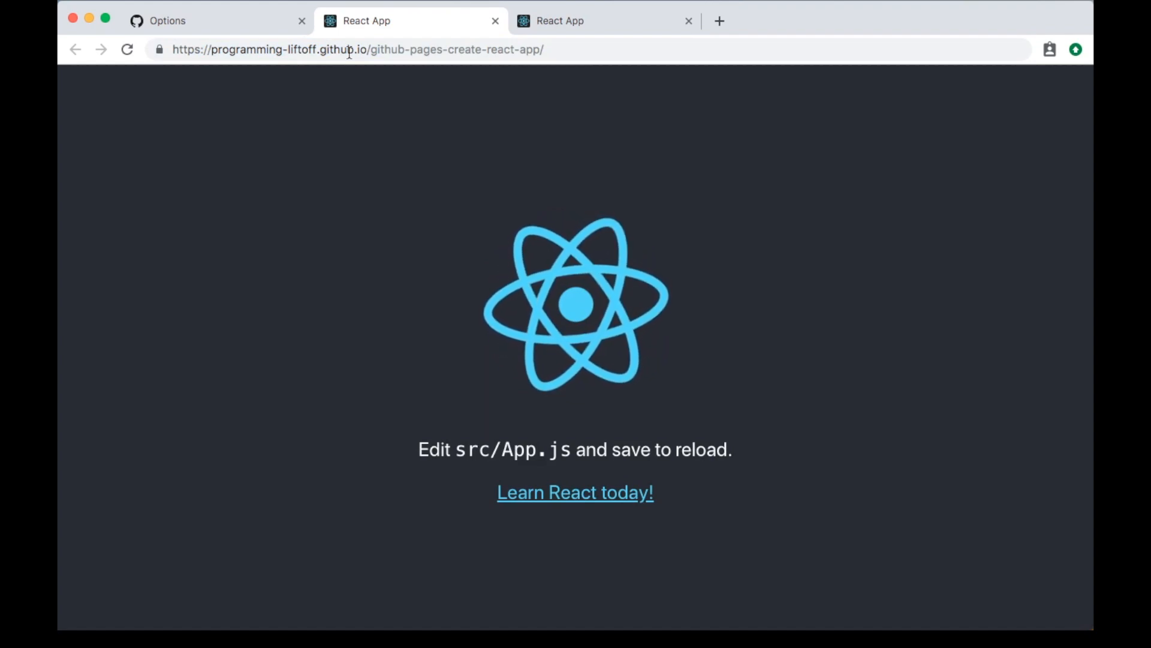
mouse_move(622, 508)
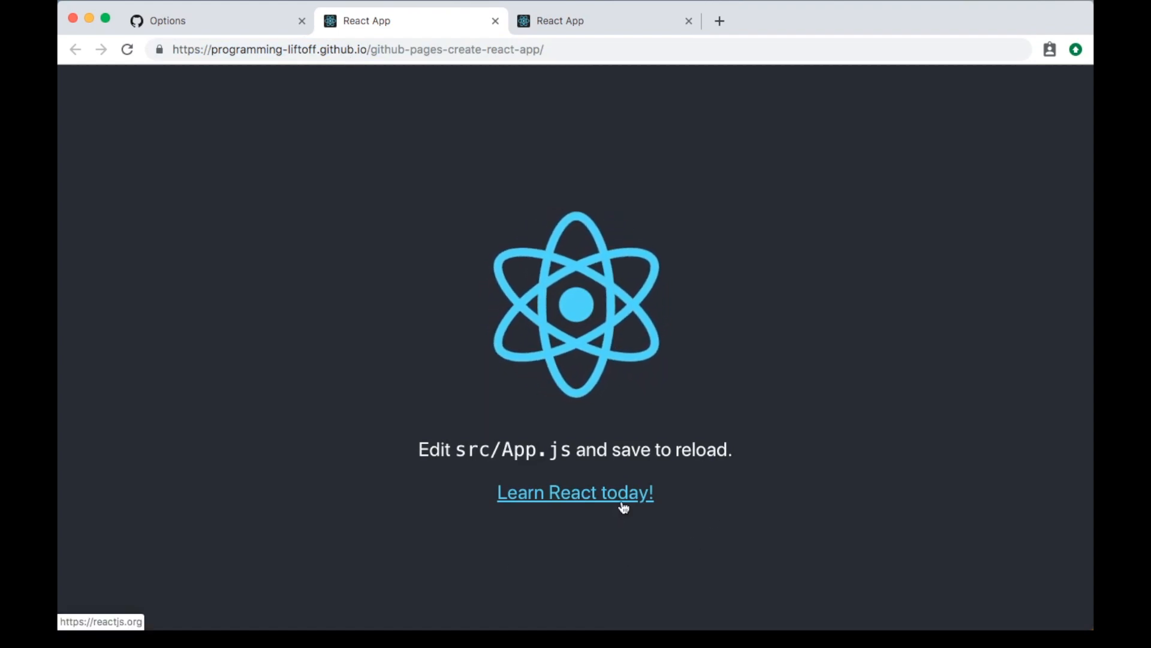
mouse_move(347, 336)
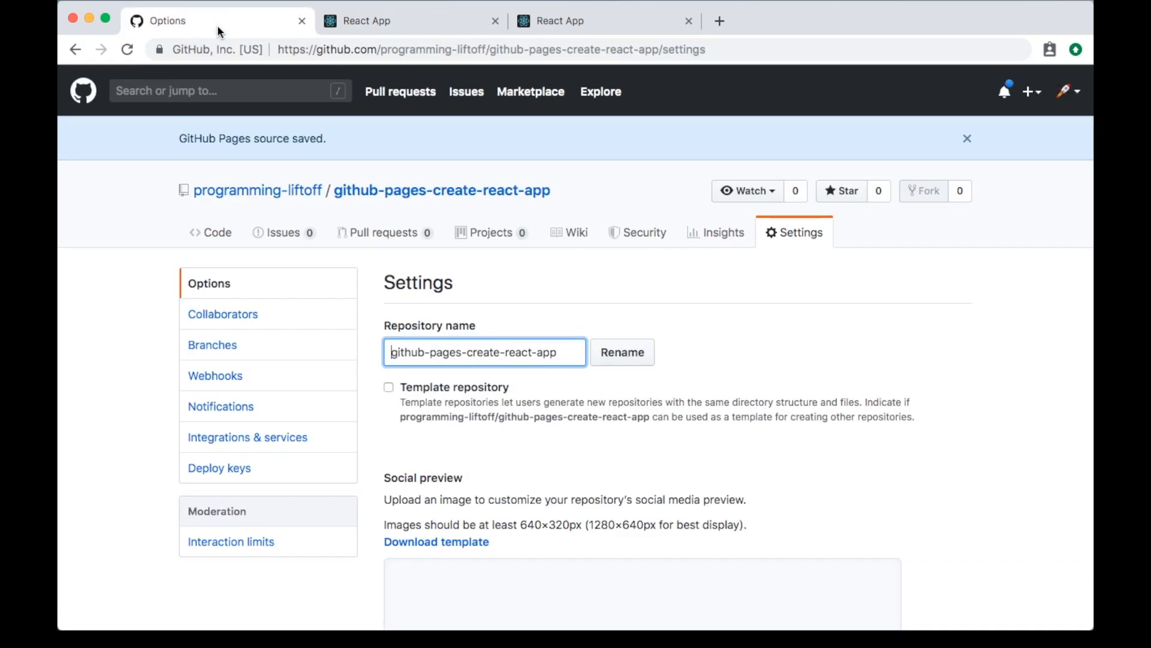
Review the repository settings and Code page (2 branches, 1 environment), then return to the live site
left_click(441, 190)
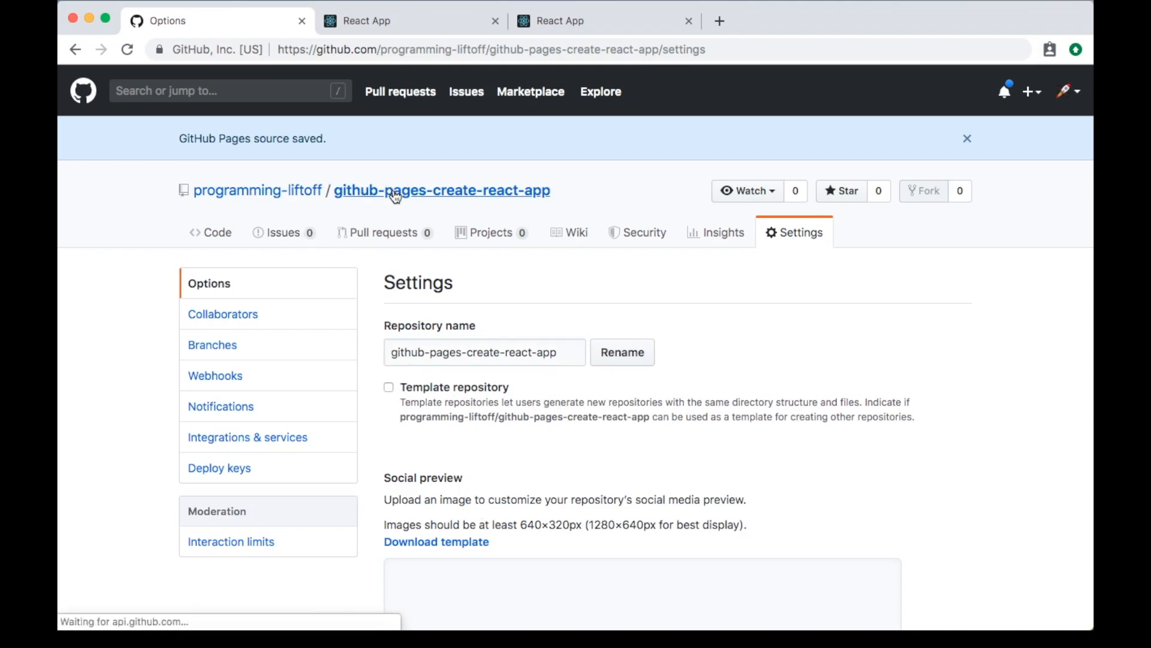
left_click(441, 190)
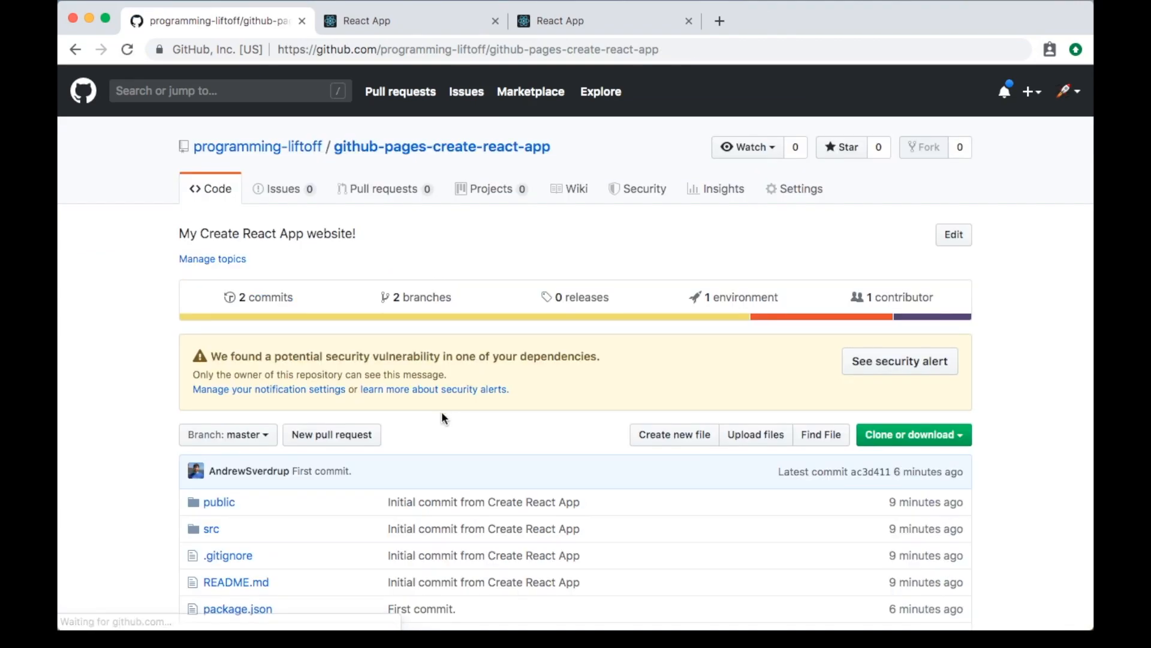
scroll("down", 3)
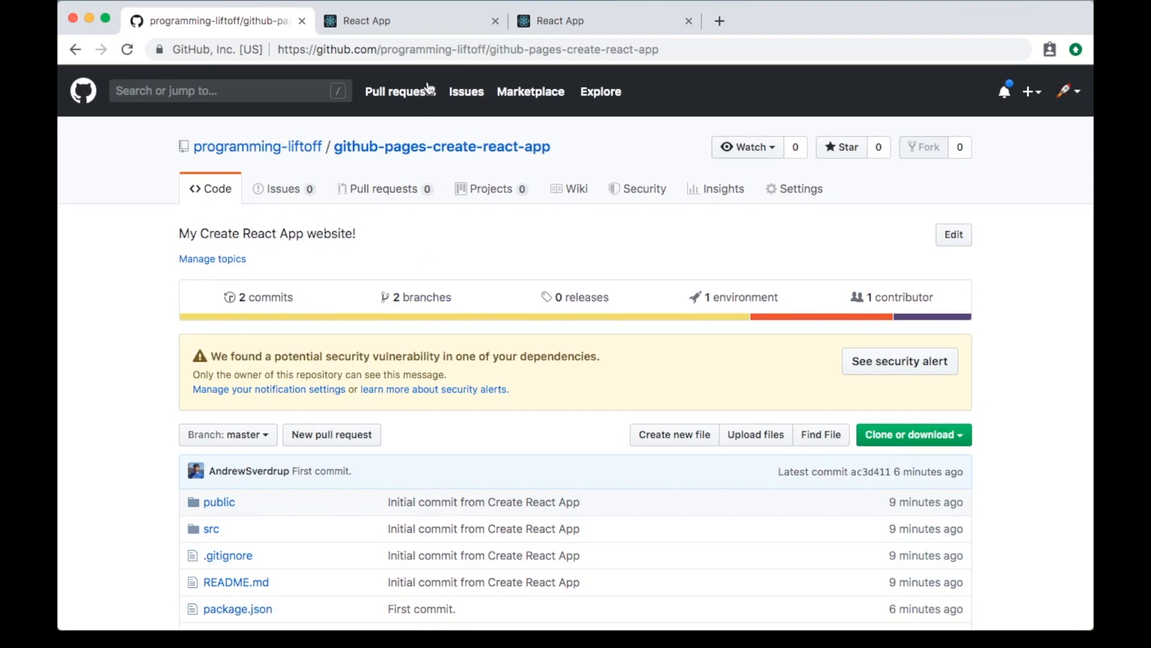
left_click(412, 21)
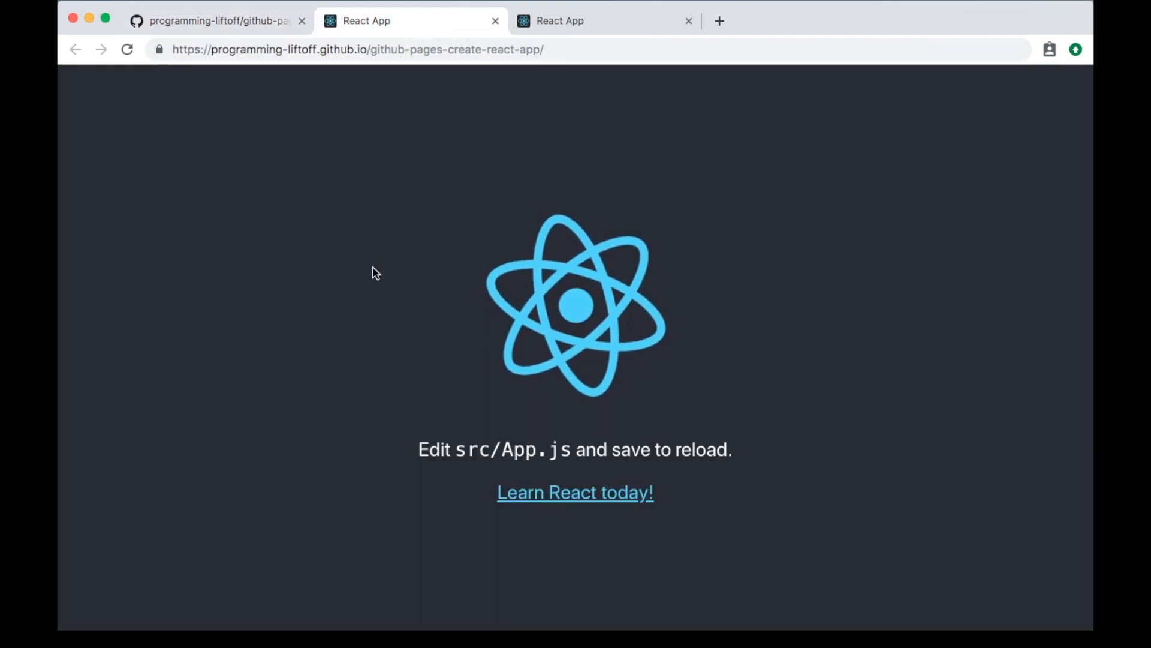